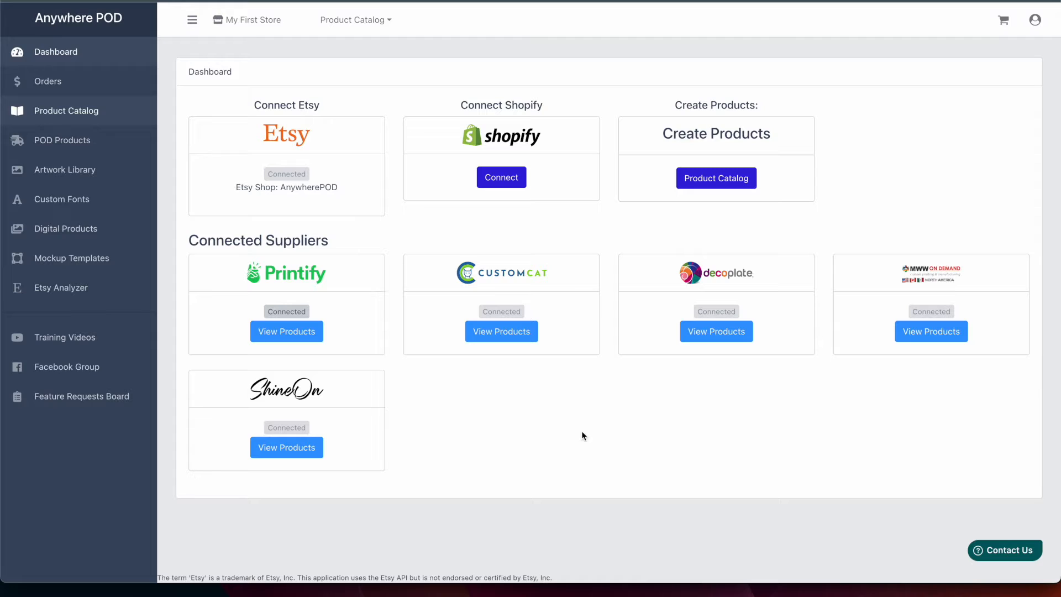
mouse_move(474, 235)
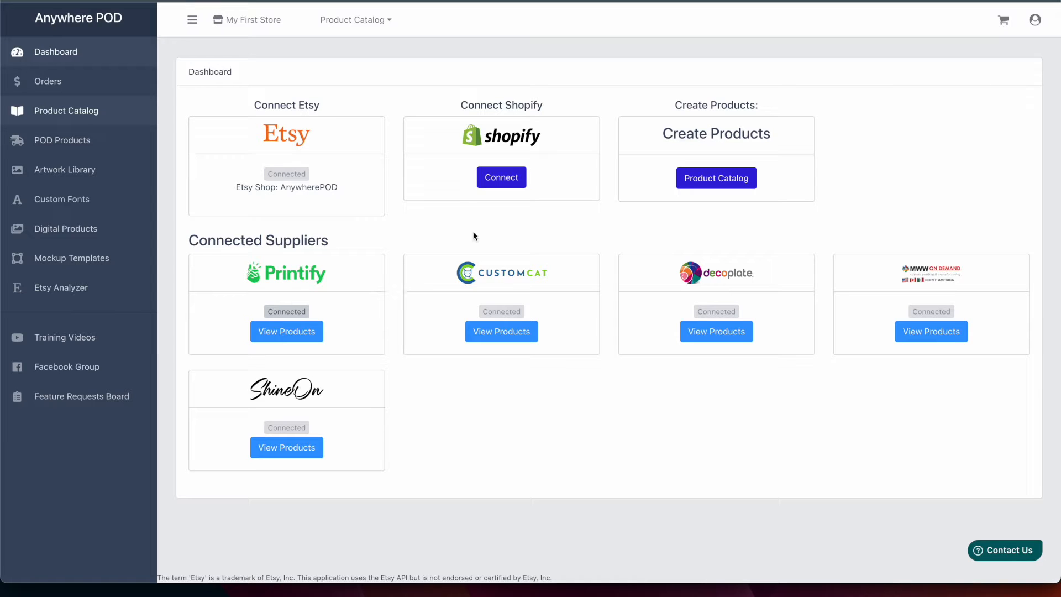
mouse_move(237, 35)
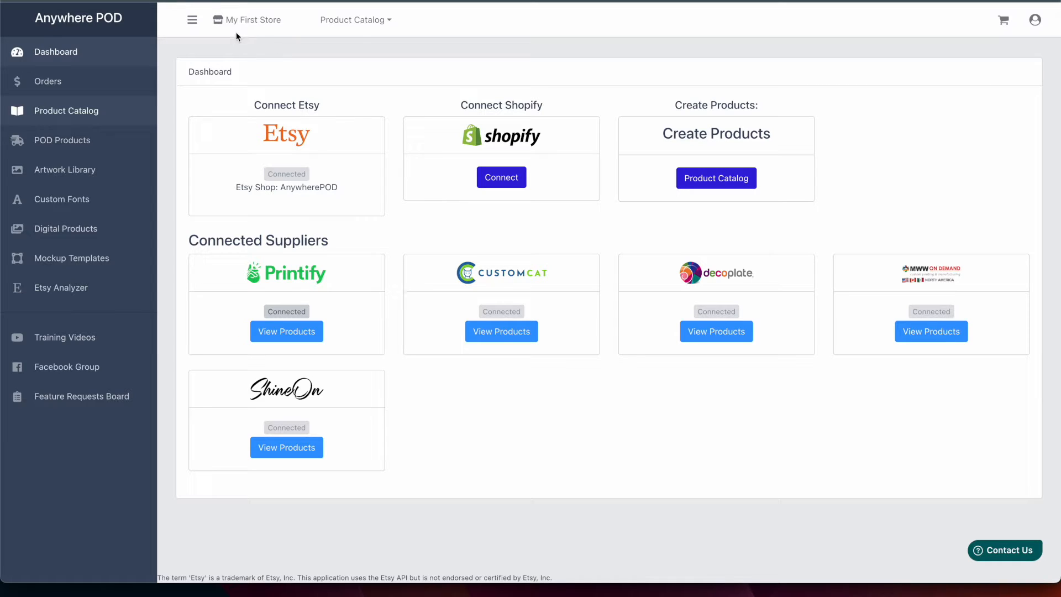
mouse_move(475, 221)
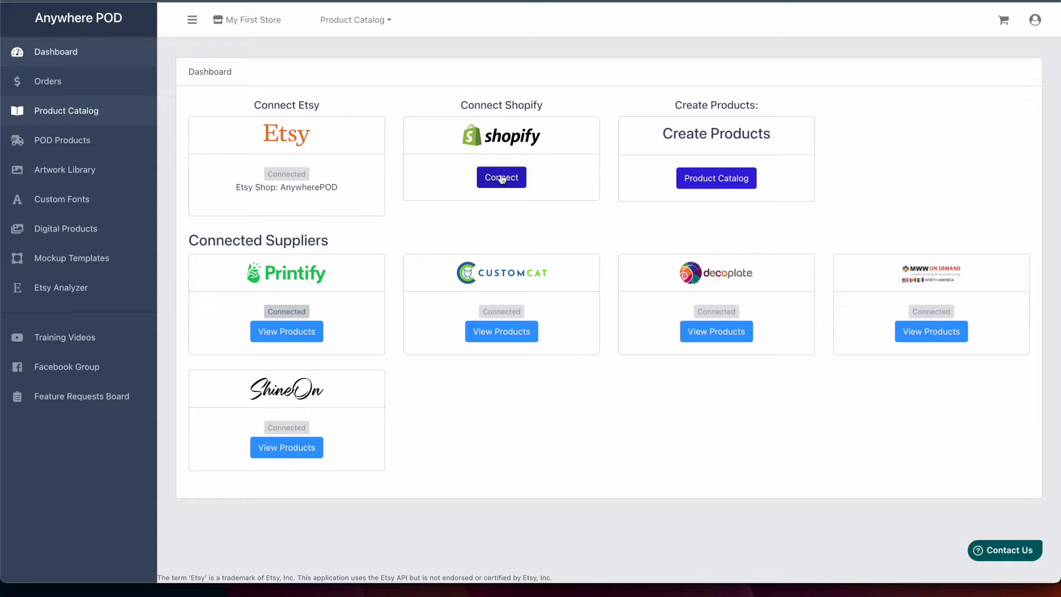
- Start the Connect Shopify flow from the Anywhere POD dashboard
left_click(502, 176)
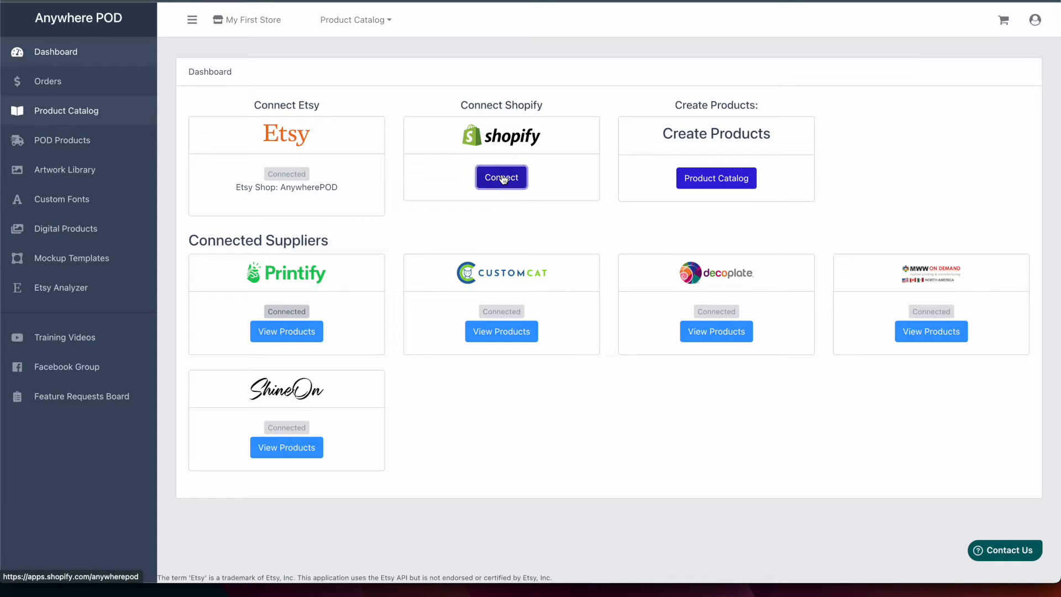
- Install the AnywherePOD app on the Shopify store and approve the $29.99 monthly subscription
left_click(502, 177)
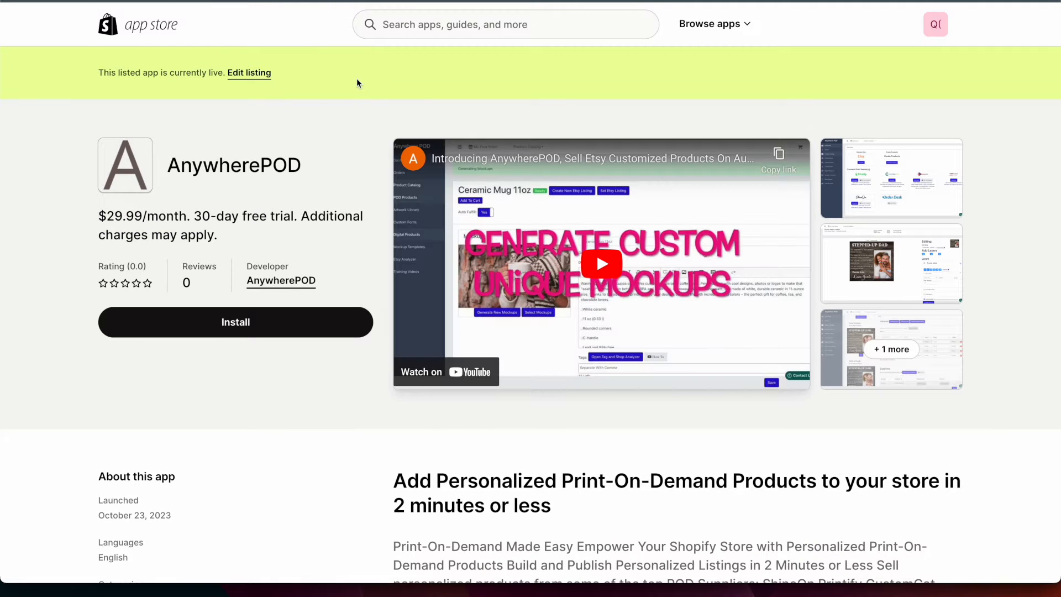
mouse_move(210, 335)
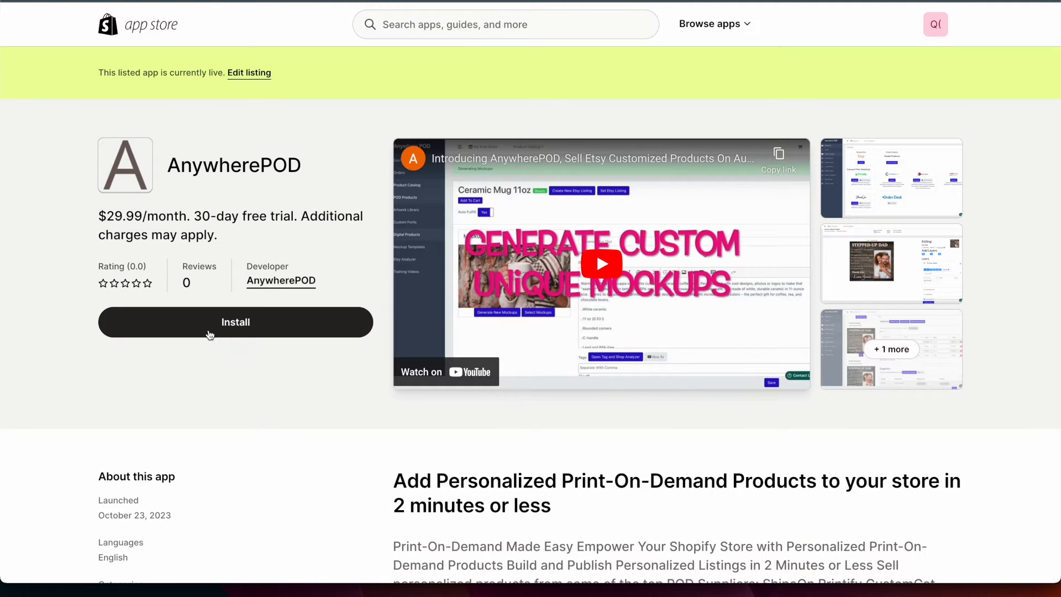
left_click(235, 323)
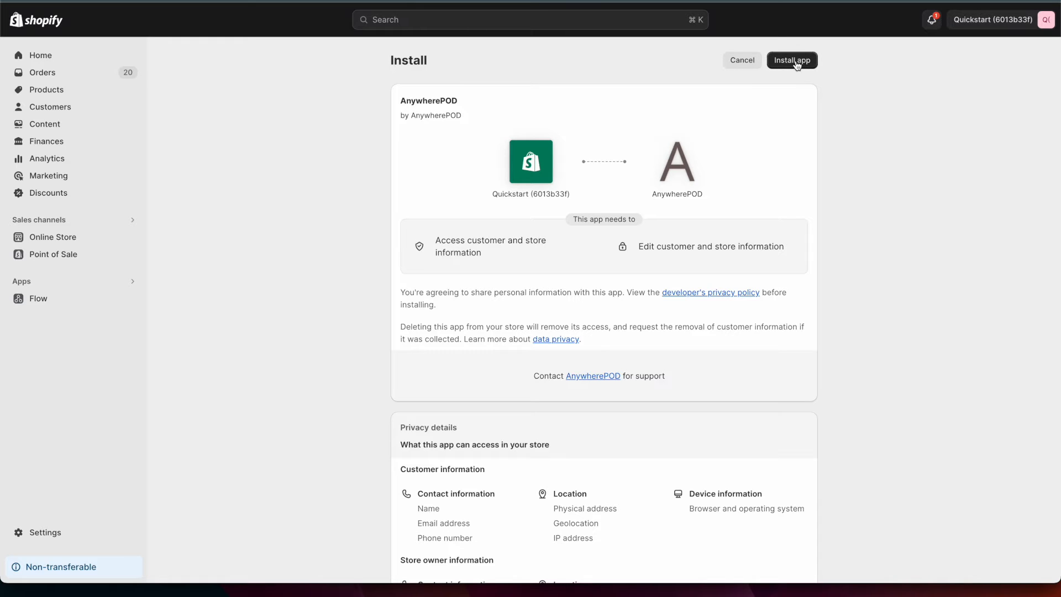
left_click(791, 60)
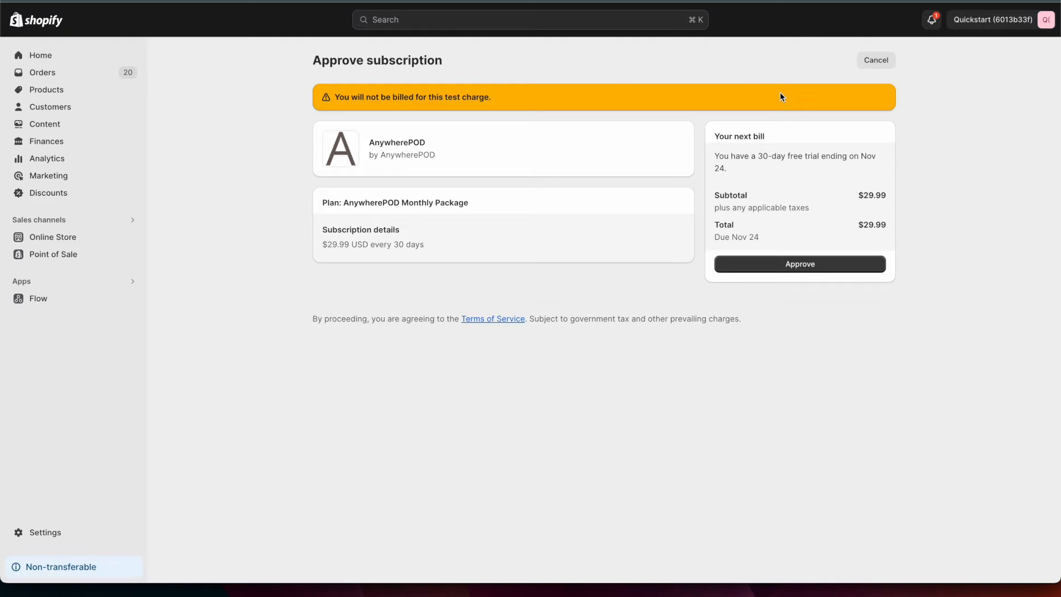
mouse_move(780, 266)
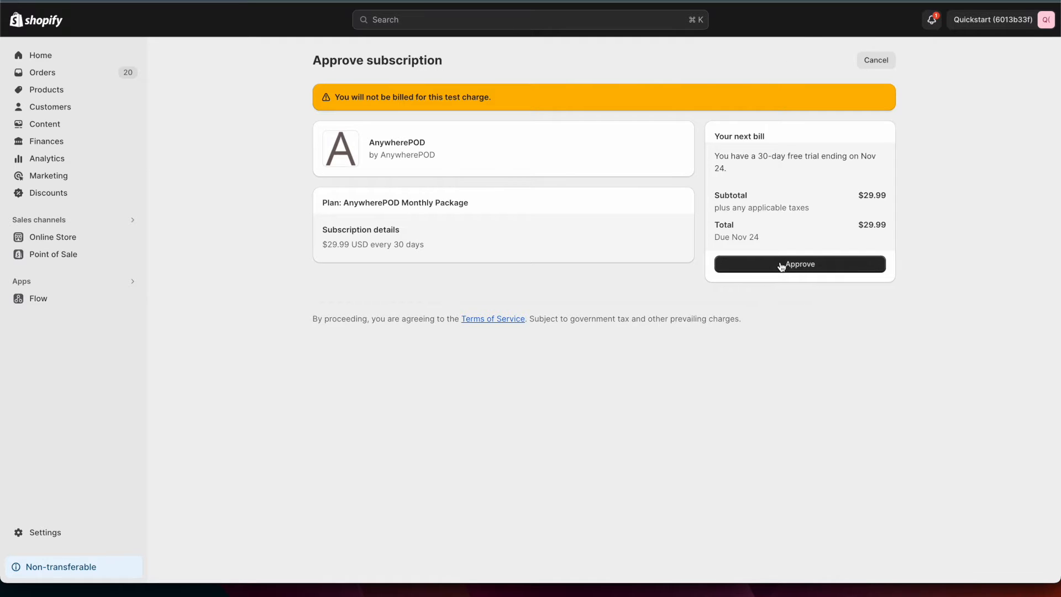
left_click(800, 264)
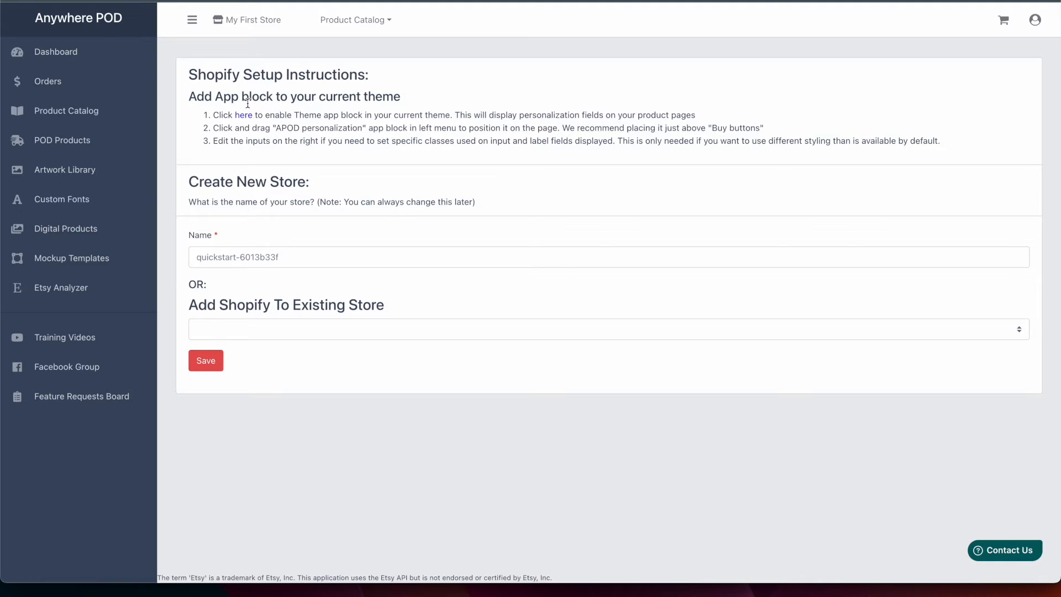
mouse_move(205, 121)
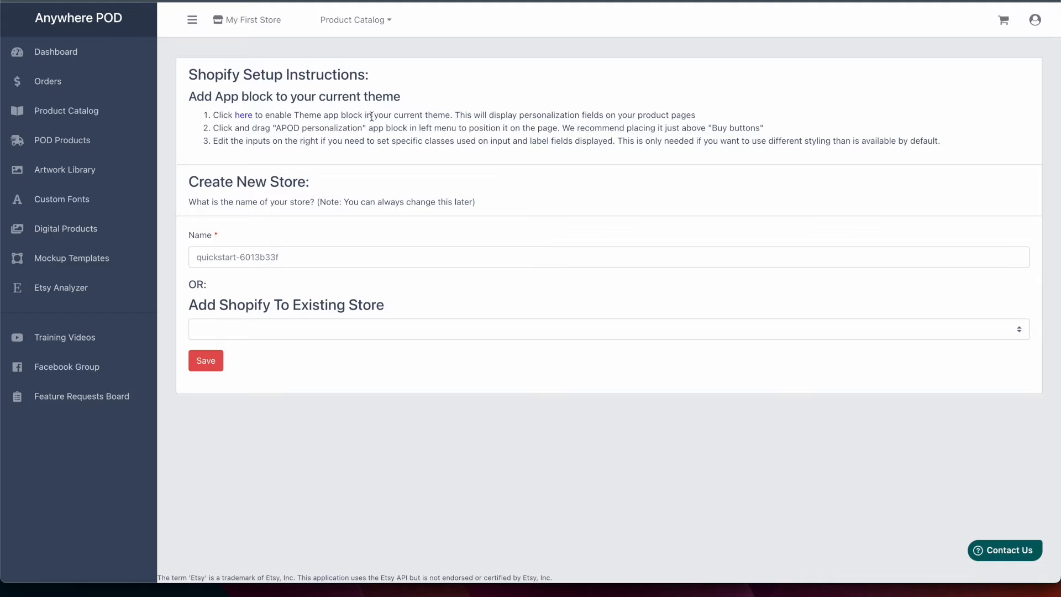
mouse_move(380, 137)
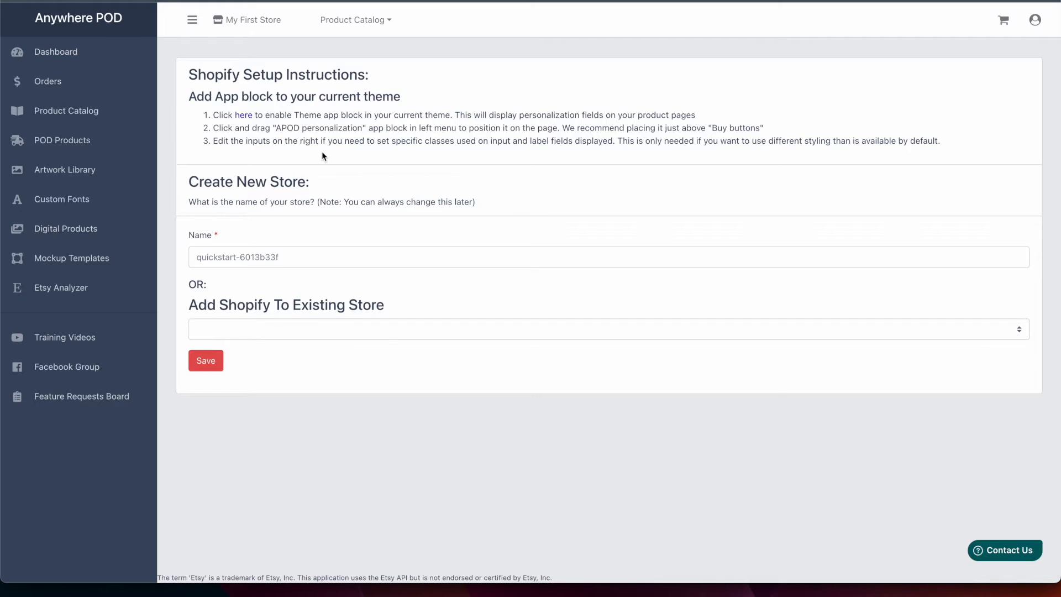
mouse_move(242, 117)
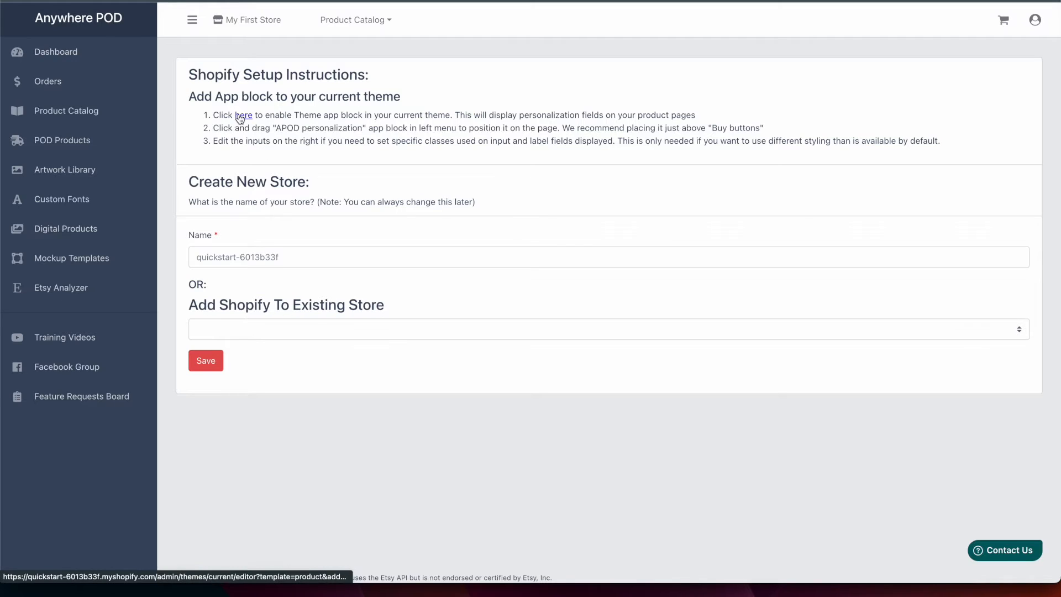
- Enable the APOD personalization block in the product template and dismiss the block-added notice
left_click(243, 115)
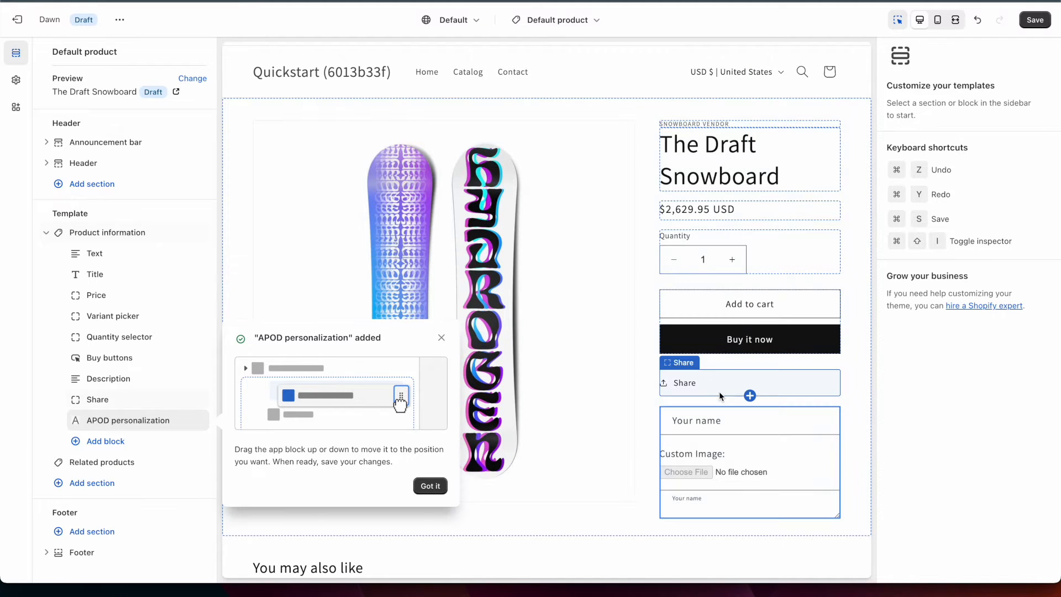
left_click(127, 420)
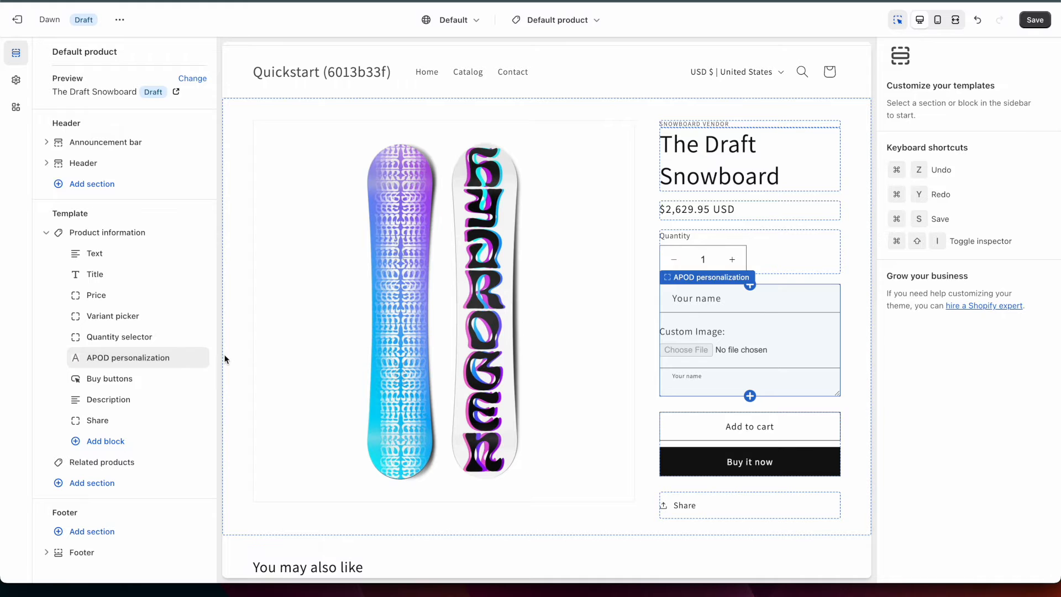
- Show the APOD personalization block's settings with their default field class values
left_click(127, 358)
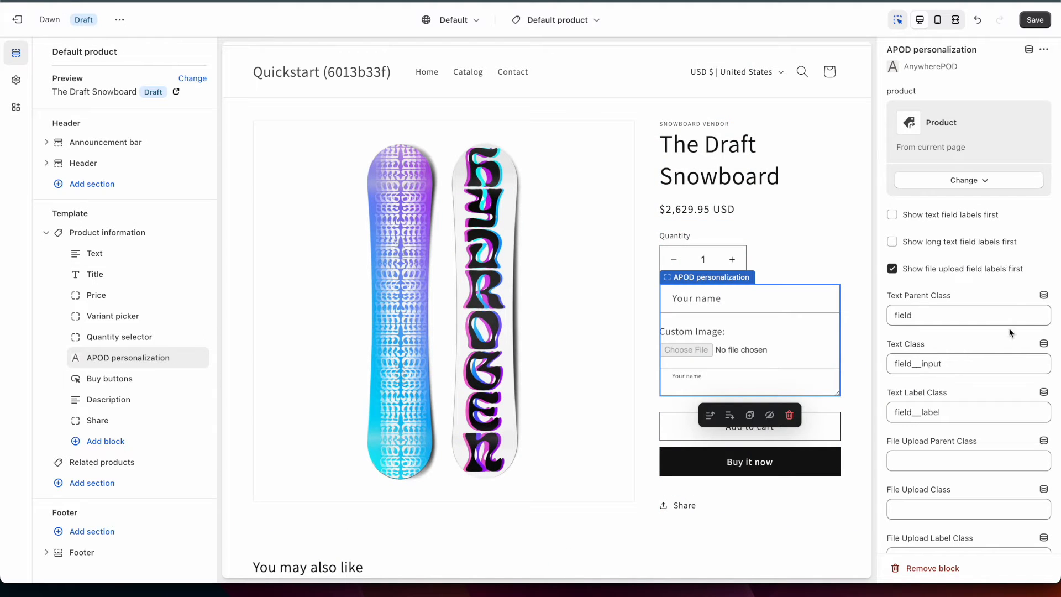
mouse_move(999, 396)
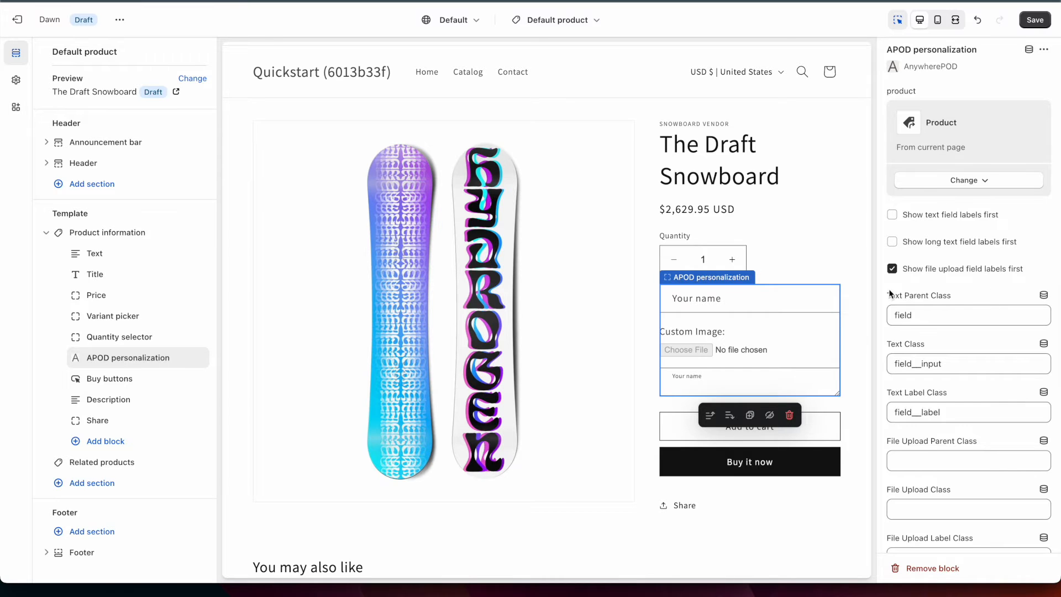
mouse_move(948, 334)
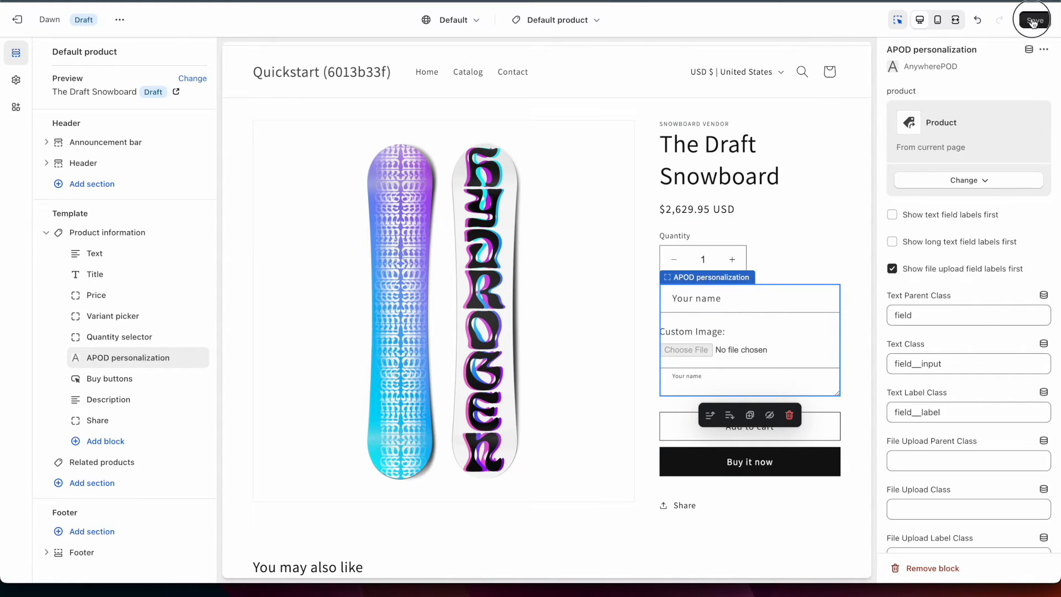
- Save the theme, then link Shopify to the existing store My First Store with the new-store name cleared
left_click(1032, 19)
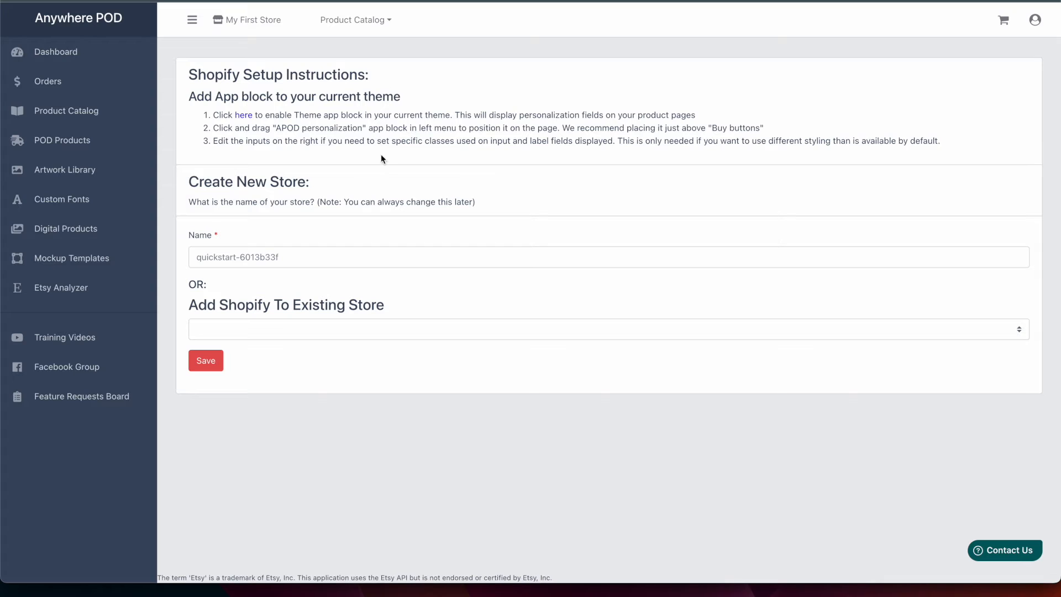
mouse_move(303, 245)
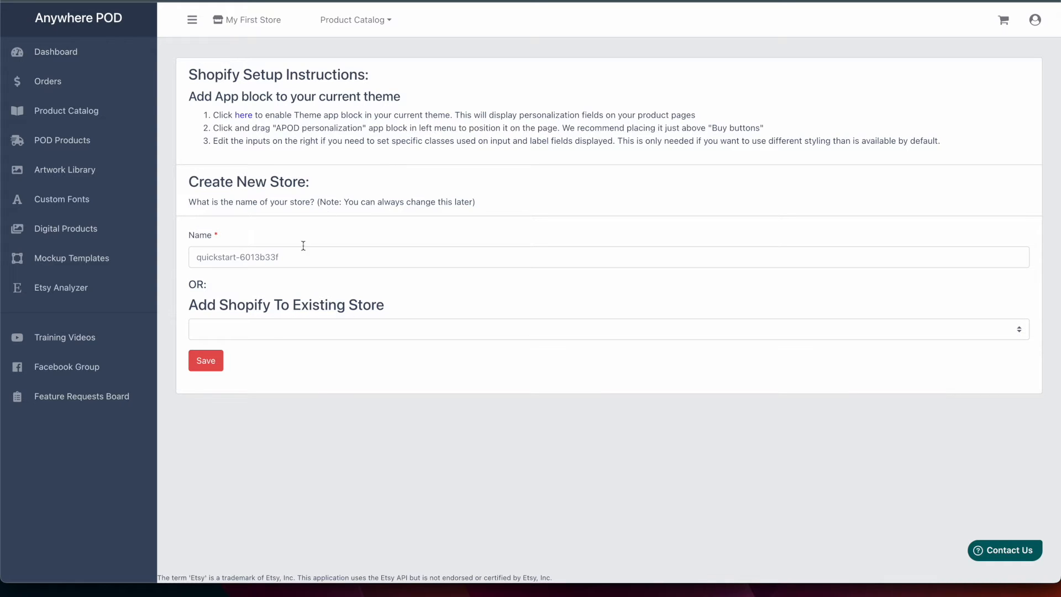
mouse_move(188, 250)
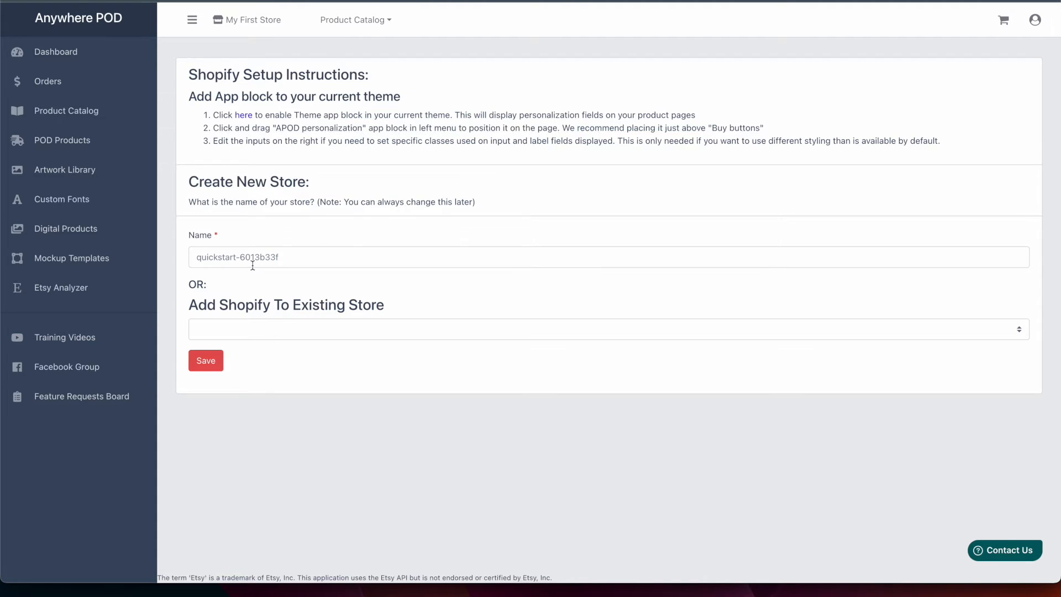
mouse_move(265, 307)
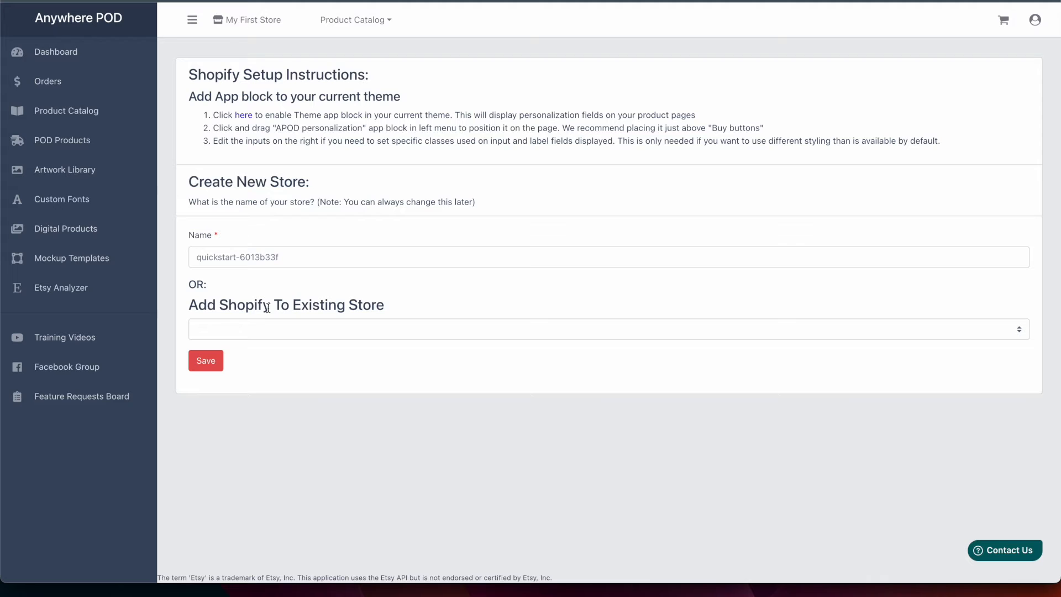
mouse_move(248, 358)
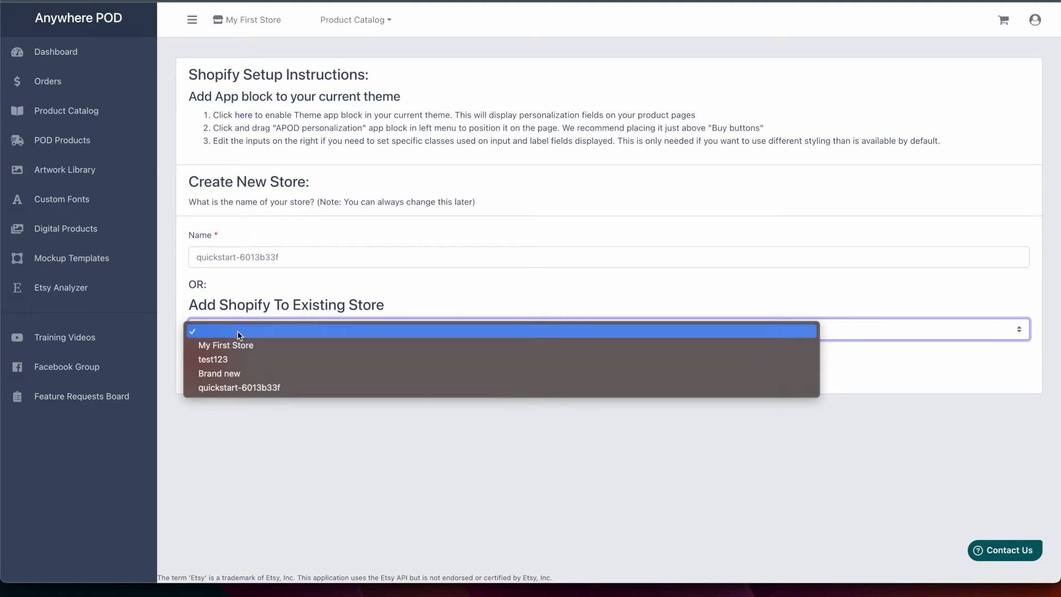
left_click(226, 345)
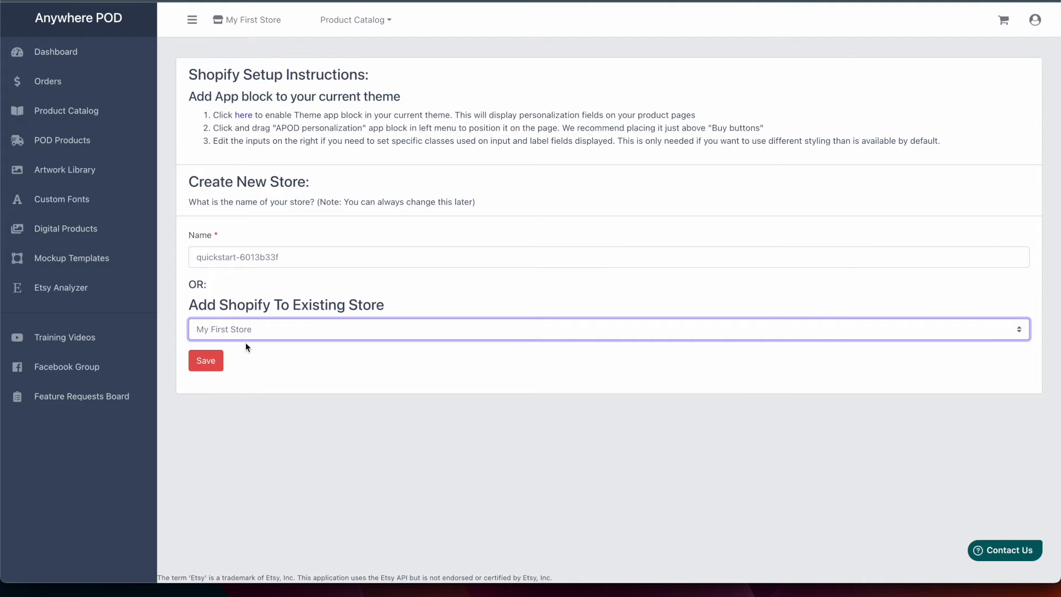
mouse_move(221, 283)
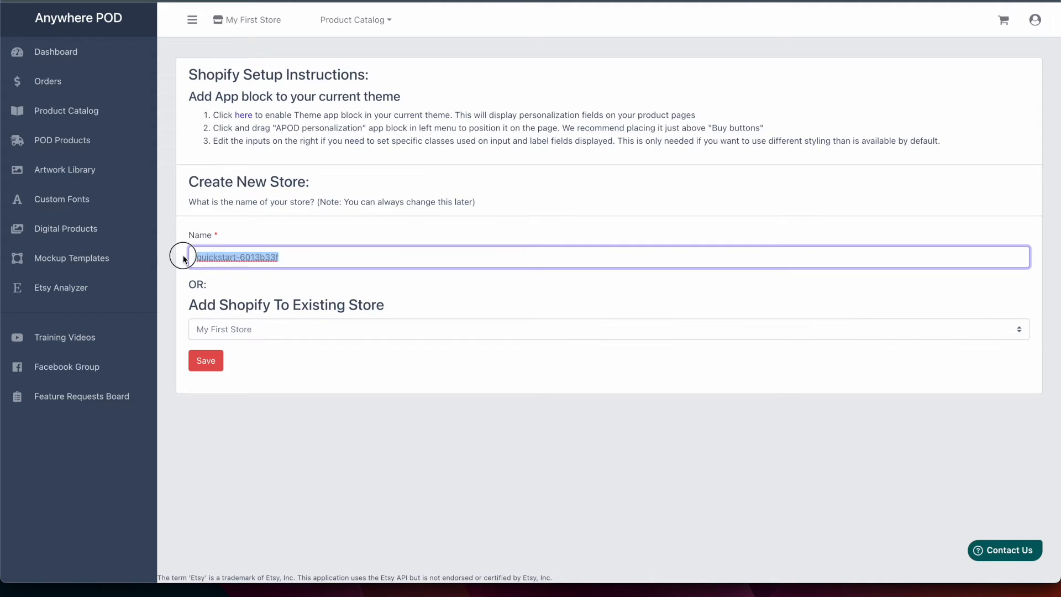
key("Delete")
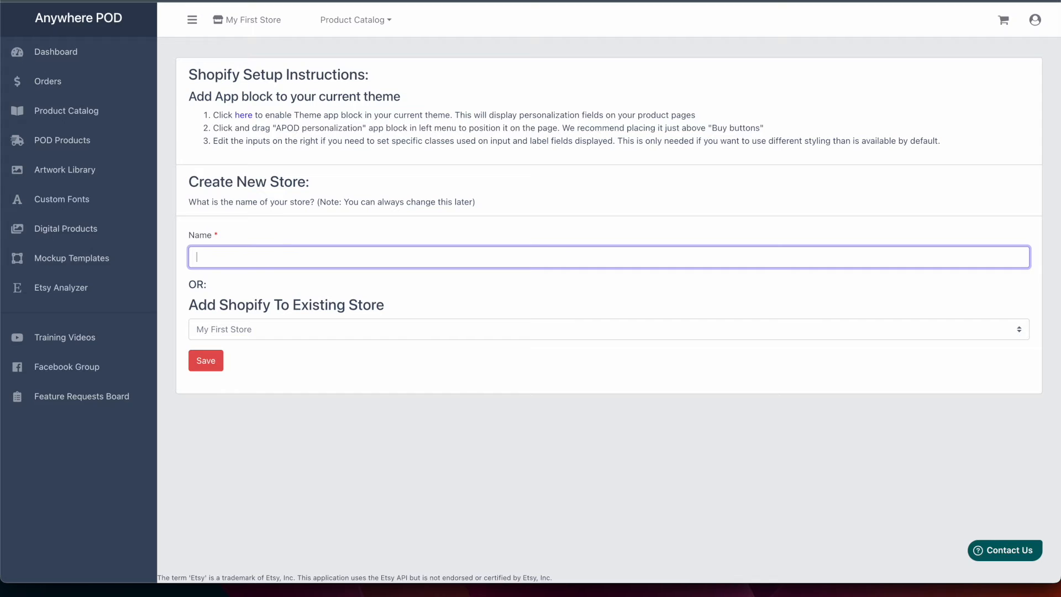
mouse_move(265, 334)
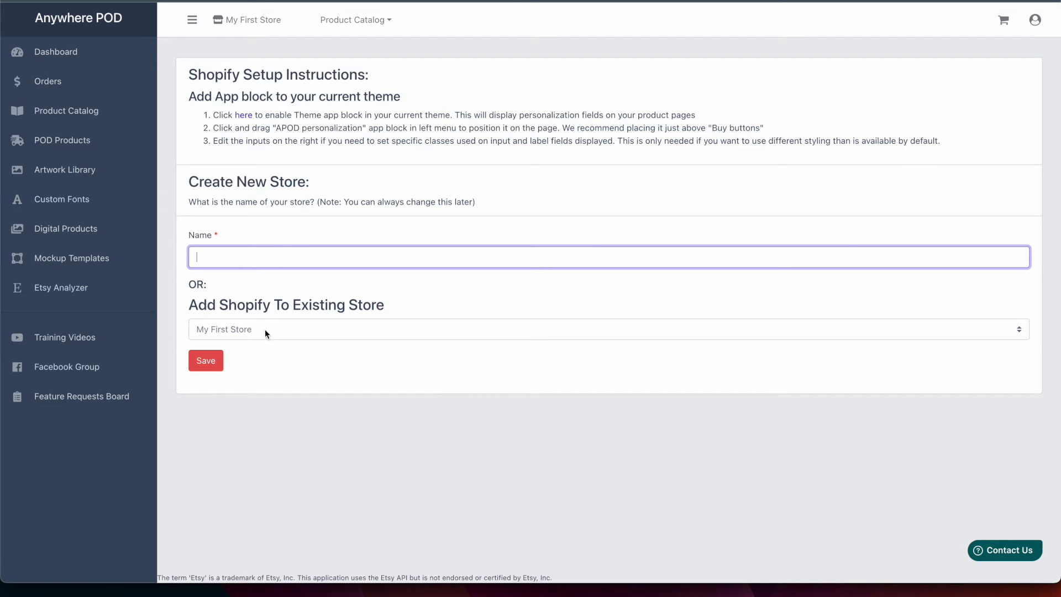
left_click(206, 360)
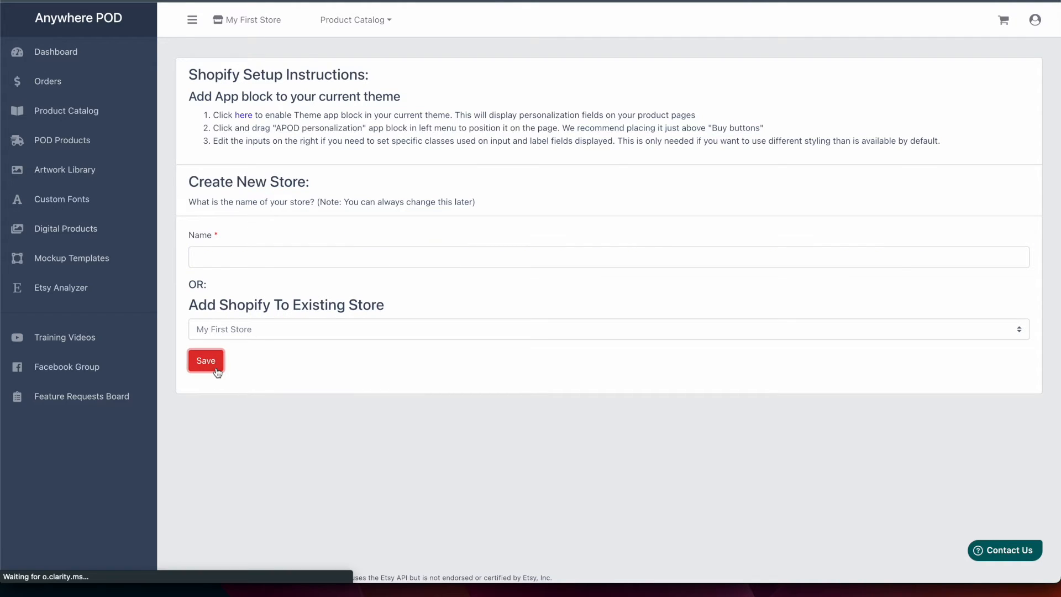
- Return to the dashboard where Shopify now shows as Connected
left_click(55, 52)
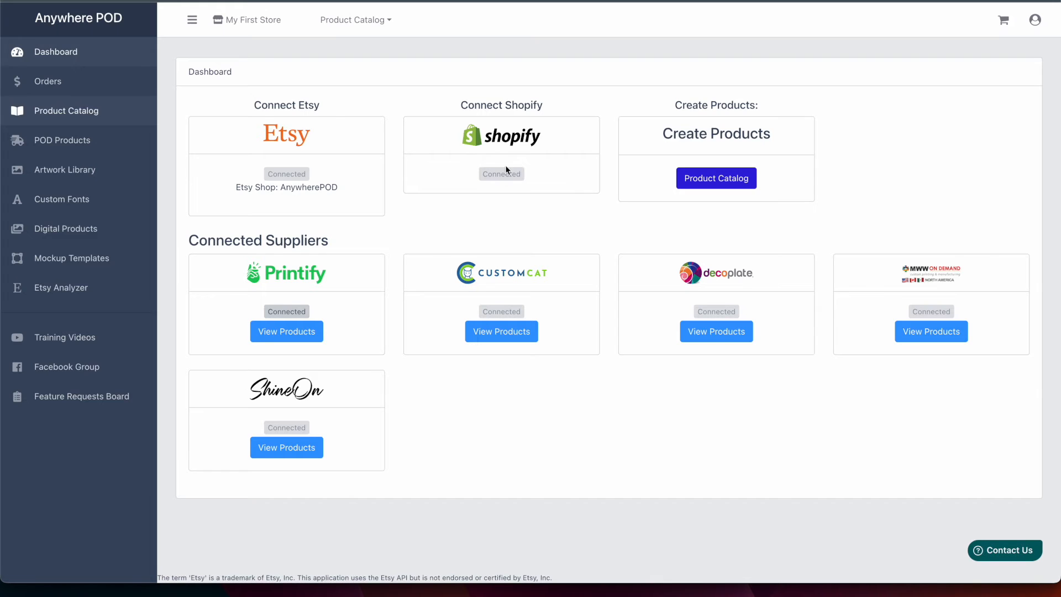
mouse_move(462, 161)
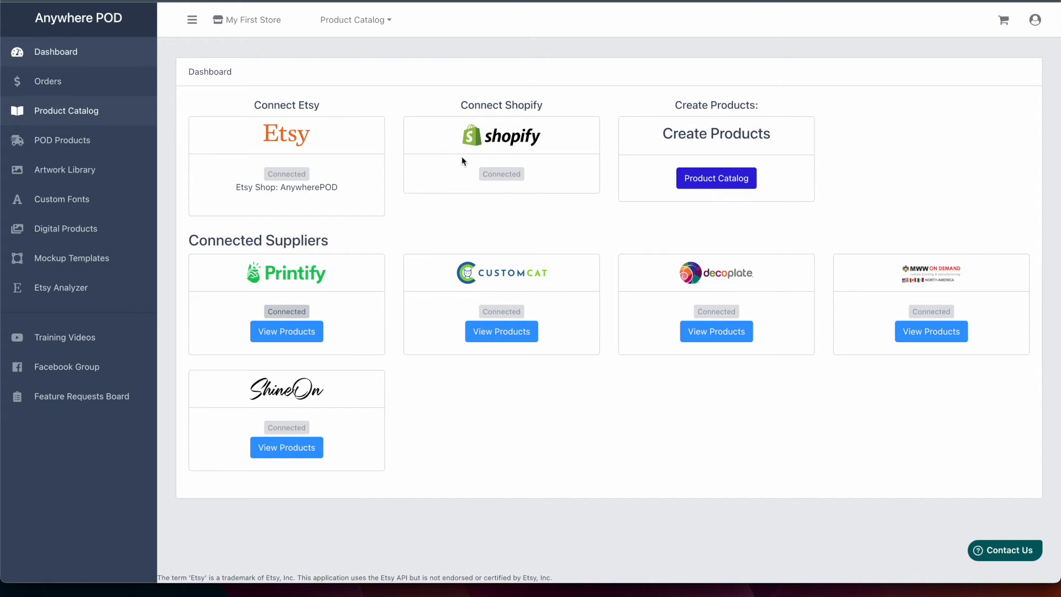
mouse_move(512, 178)
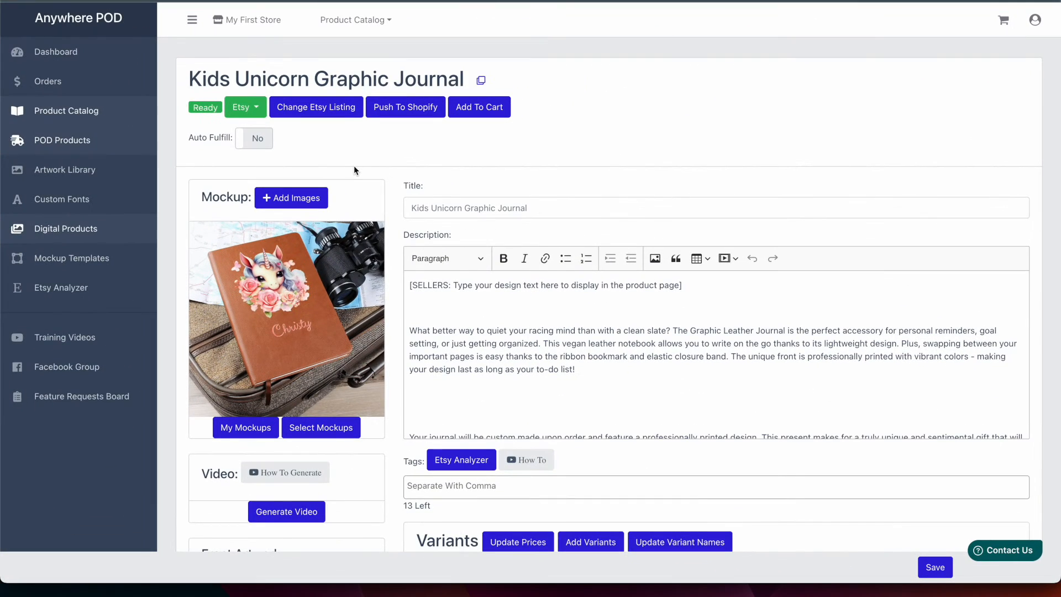
mouse_move(405, 234)
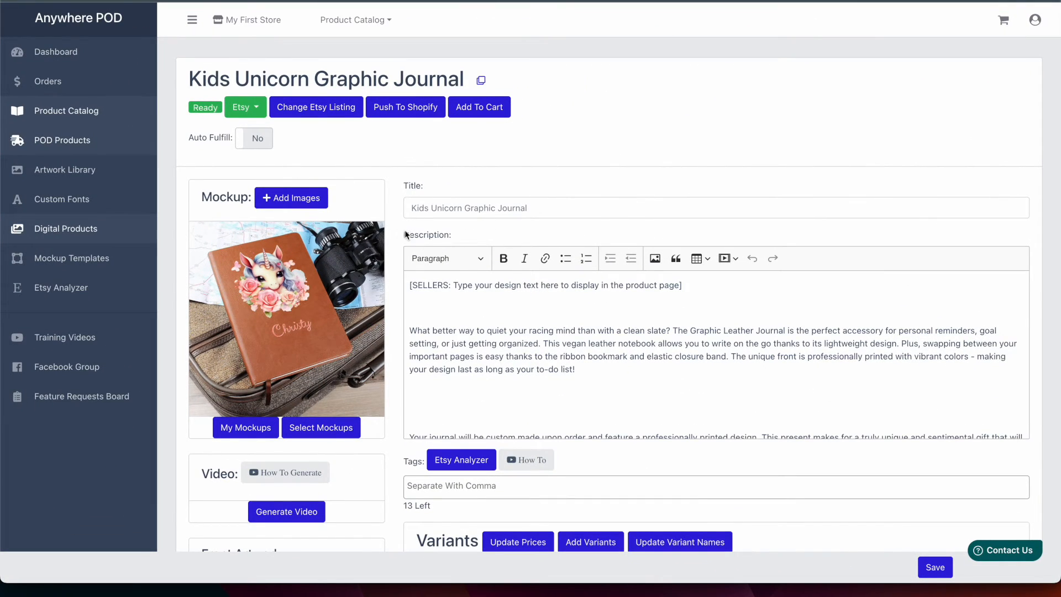
mouse_move(395, 148)
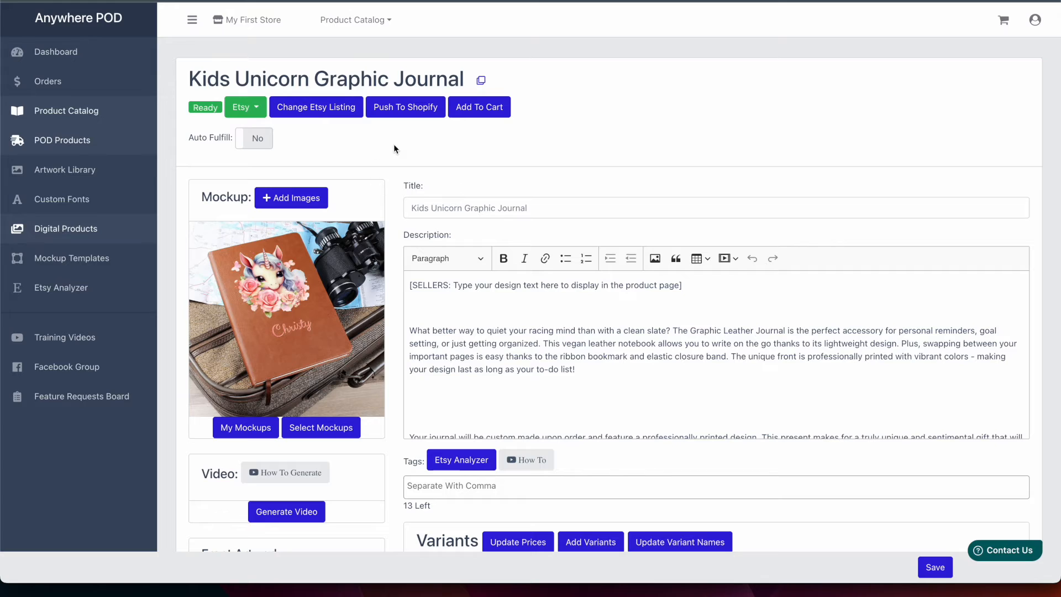
mouse_move(410, 115)
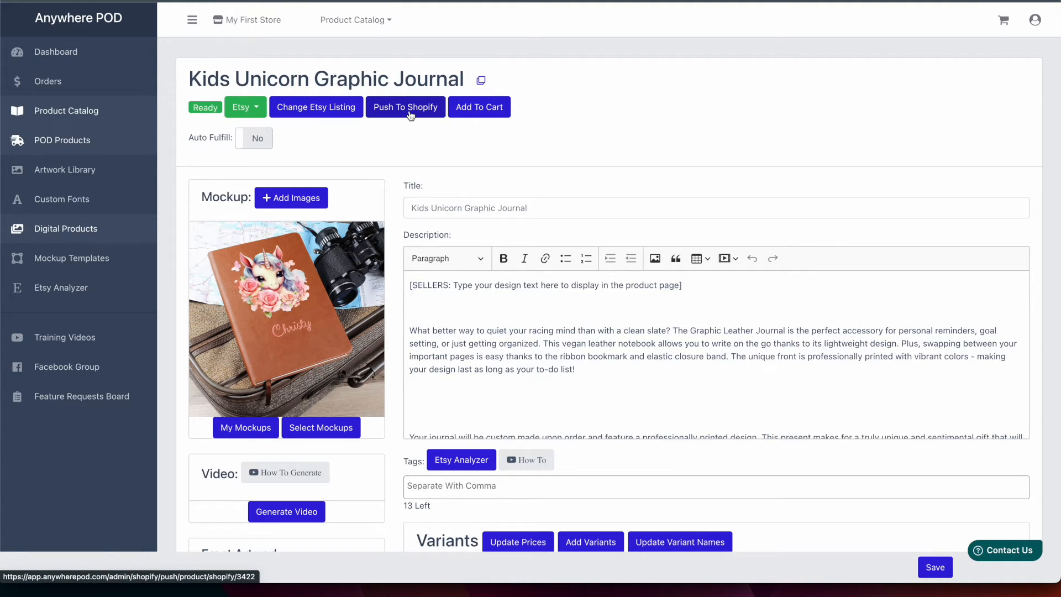
- Push the Kids Unicorn Graphic Journal to Shopify and reveal its Shopify actions menu
left_click(405, 107)
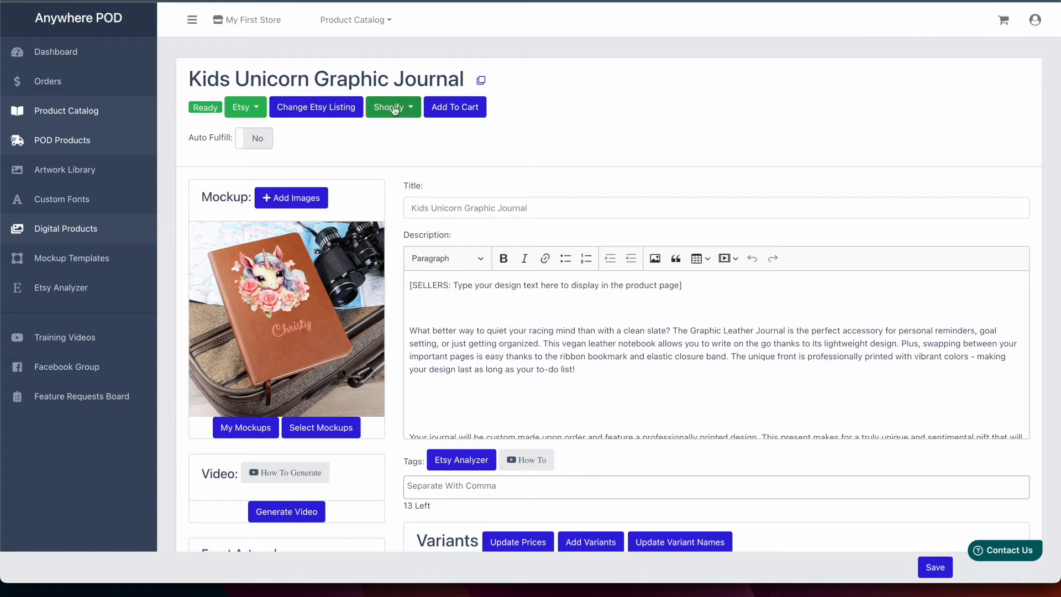
left_click(394, 108)
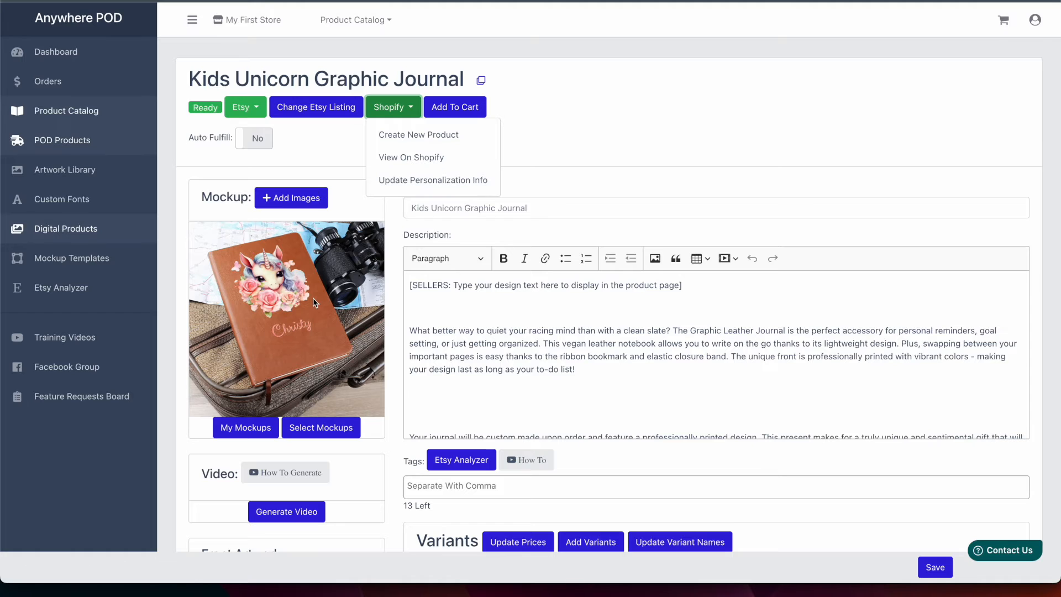
mouse_move(311, 277)
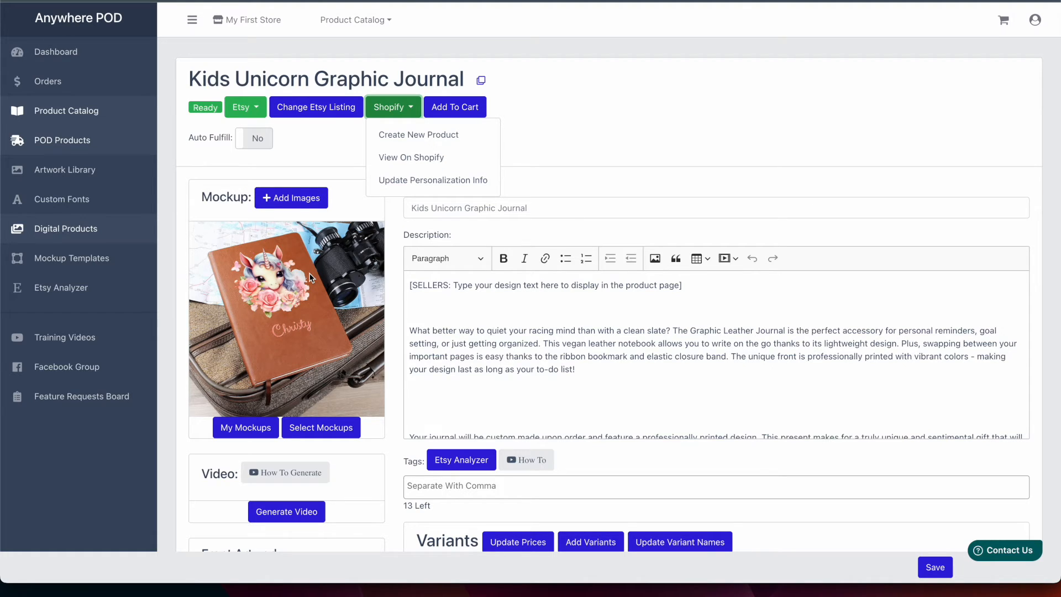
mouse_move(408, 187)
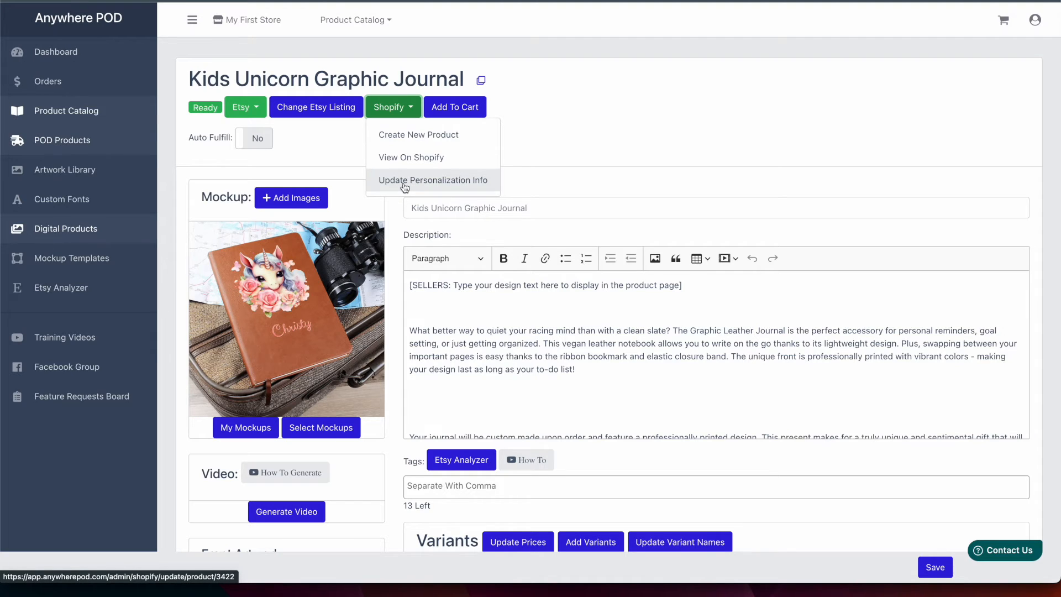
mouse_move(420, 160)
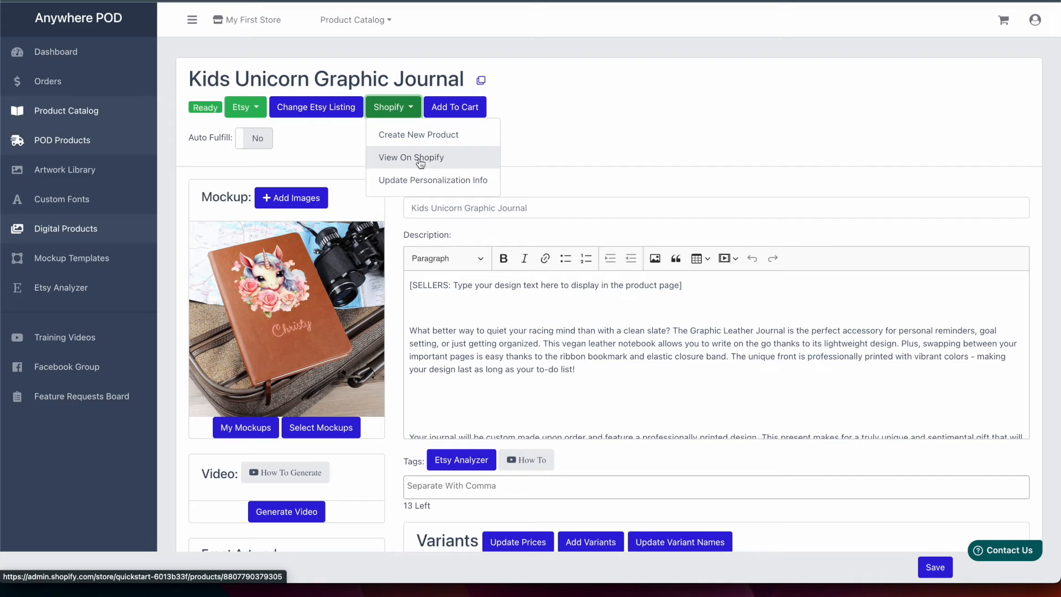
- View the journal's Shopify listing and preview it on the storefront
left_click(411, 157)
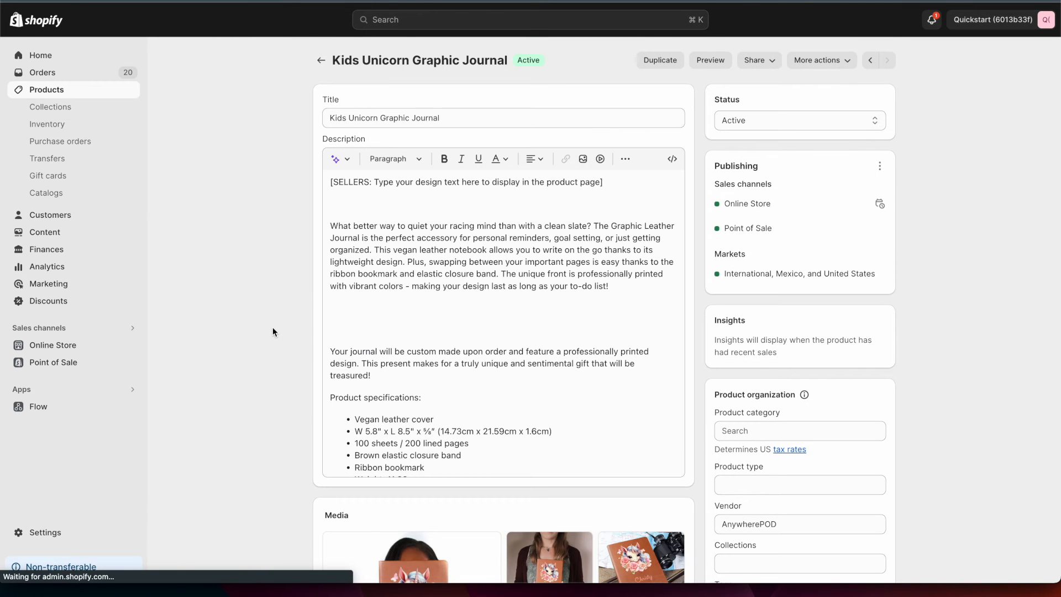
scroll("down", 3)
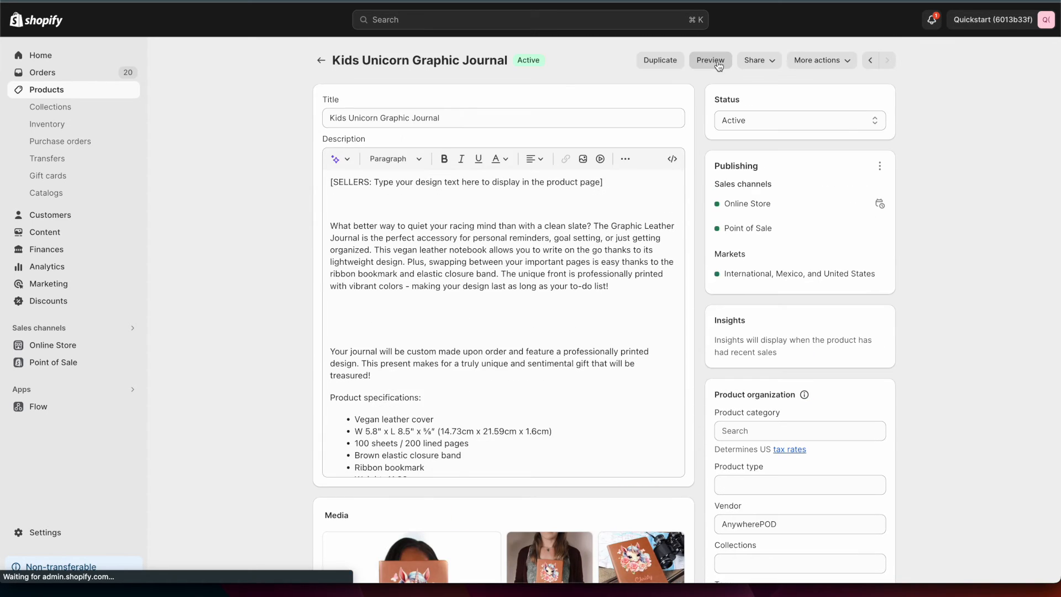
left_click(709, 60)
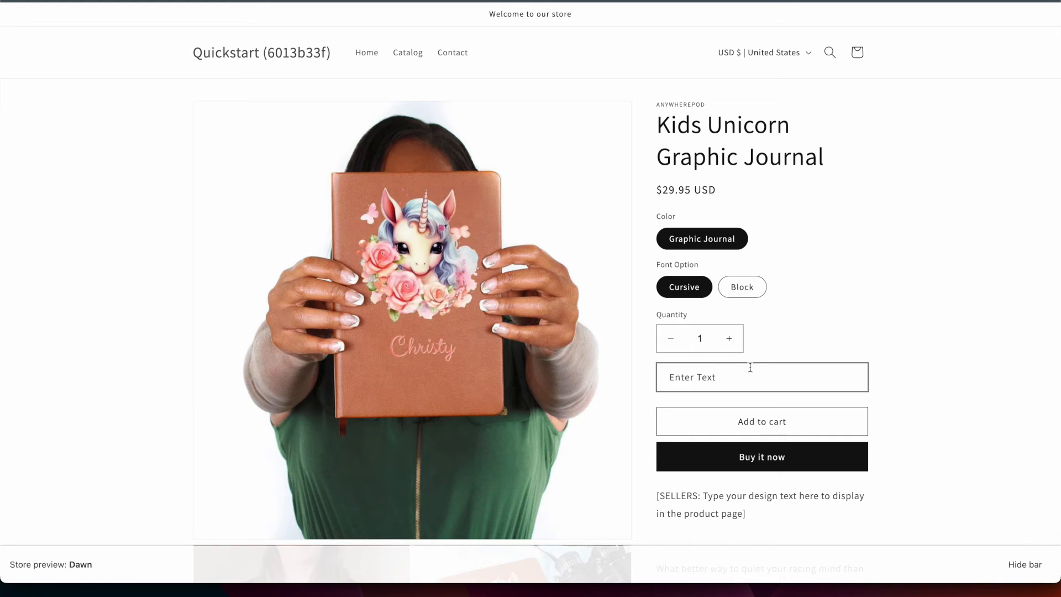
mouse_move(734, 364)
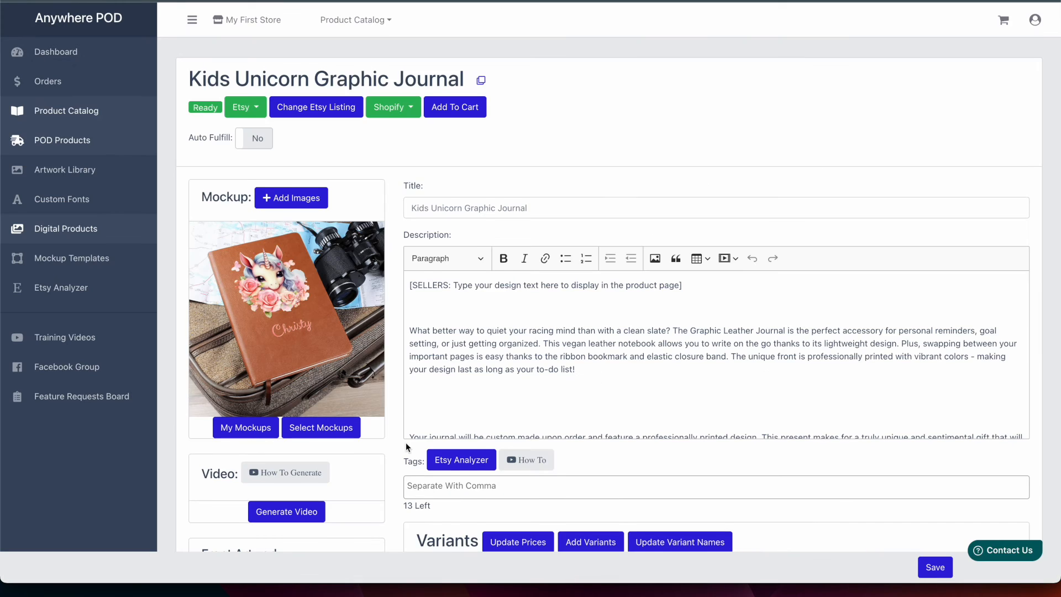
- Edit the front artwork's text layer Option Title to 'Enter Kids Name' and update the product
scroll("down", 3)
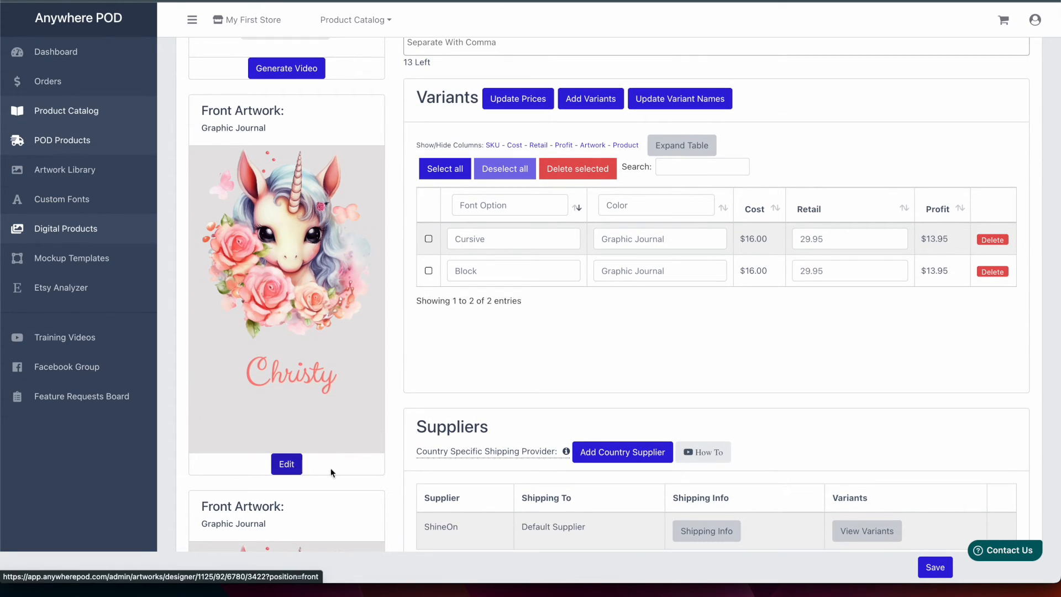
left_click(286, 463)
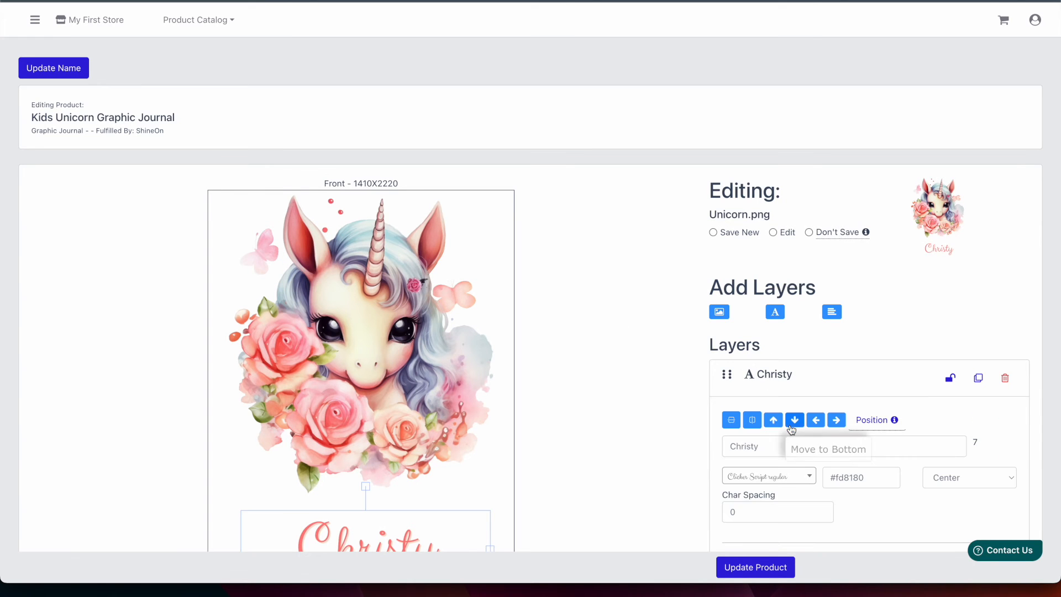
scroll("down", 3)
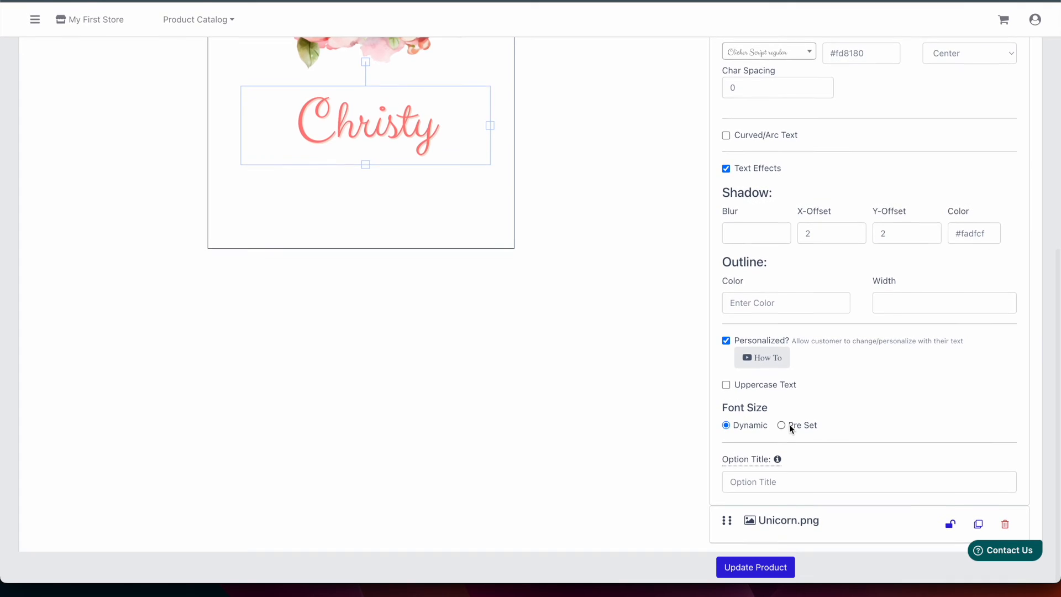
mouse_move(778, 458)
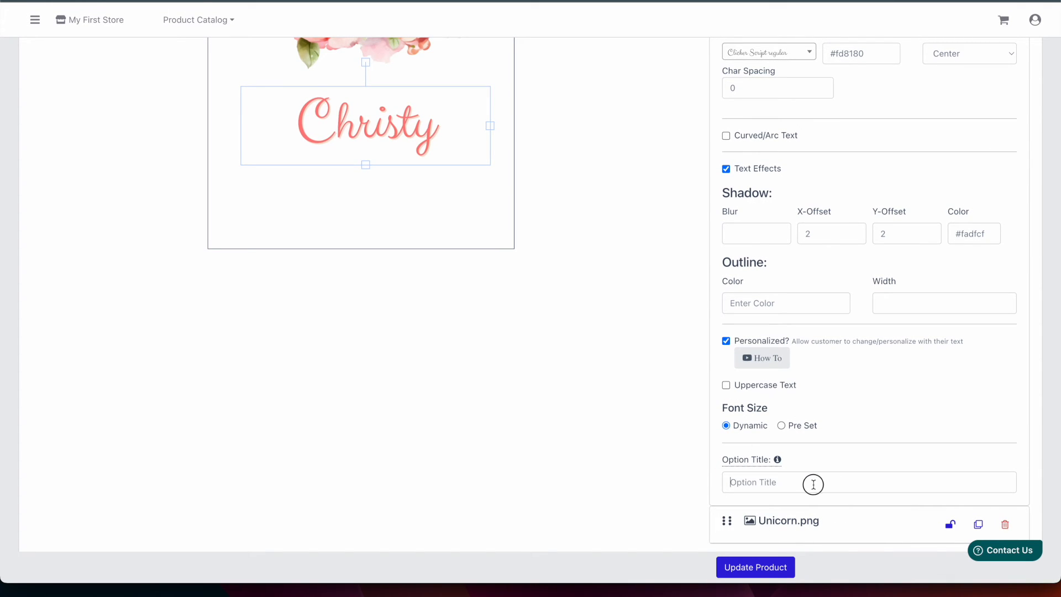
type("Ent")
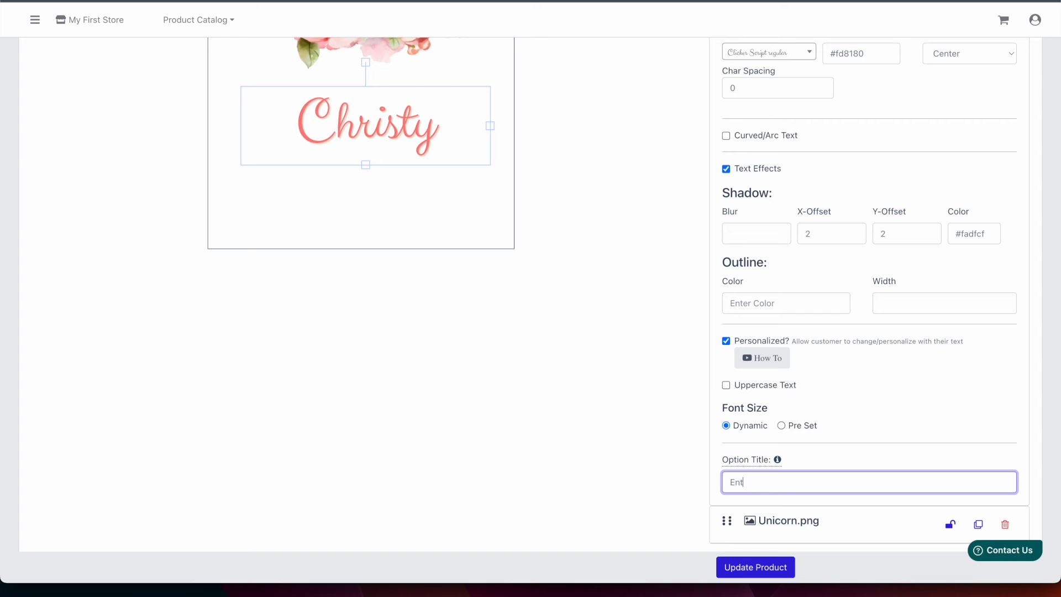
left_click(756, 567)
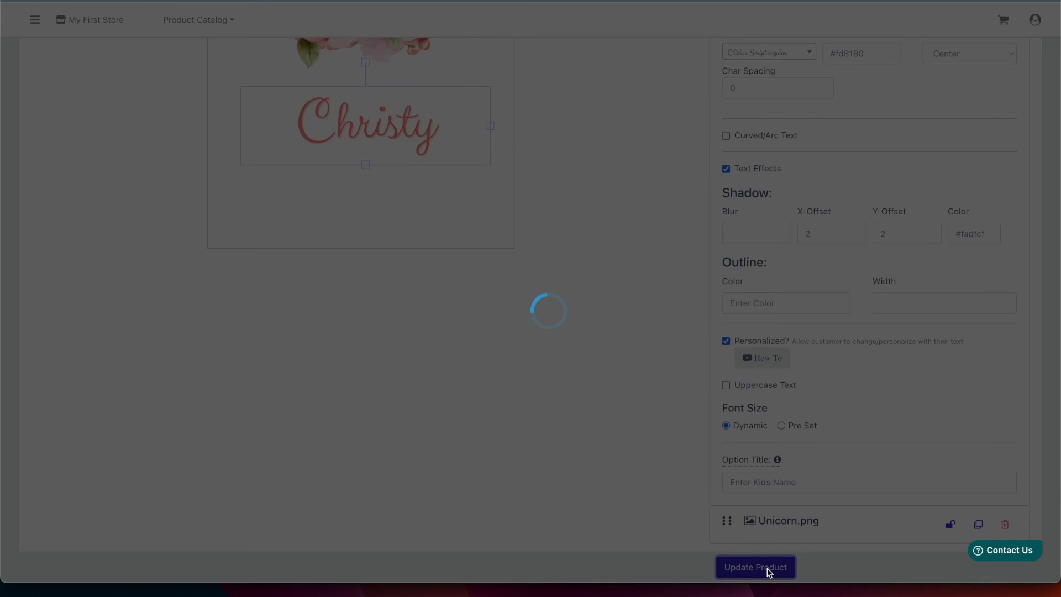
left_click(756, 567)
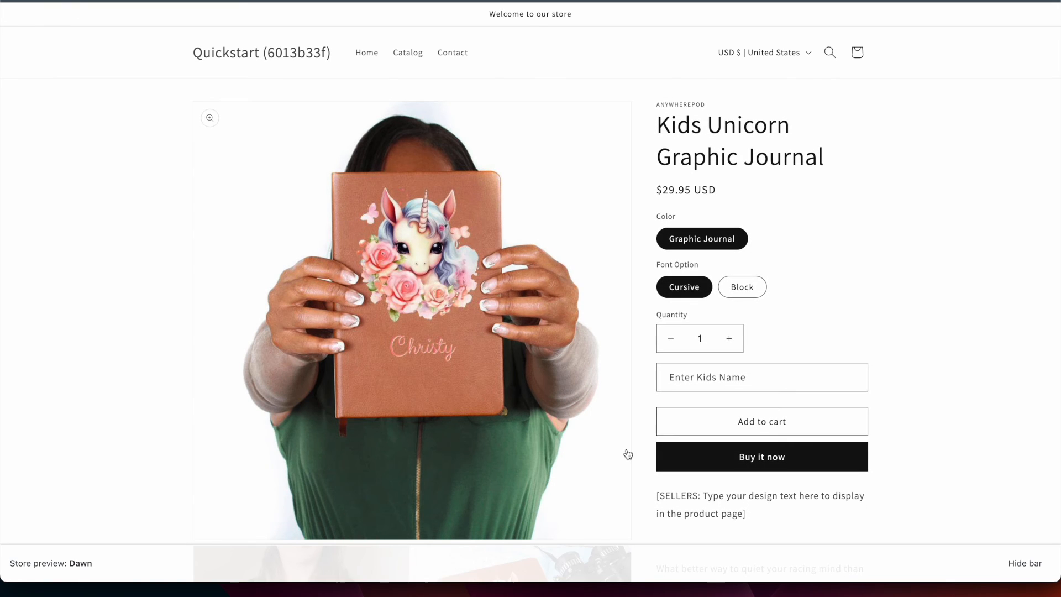
- Test the Enter Kids Name field on the storefront, showing it is flagged as required when left empty
left_click(762, 377)
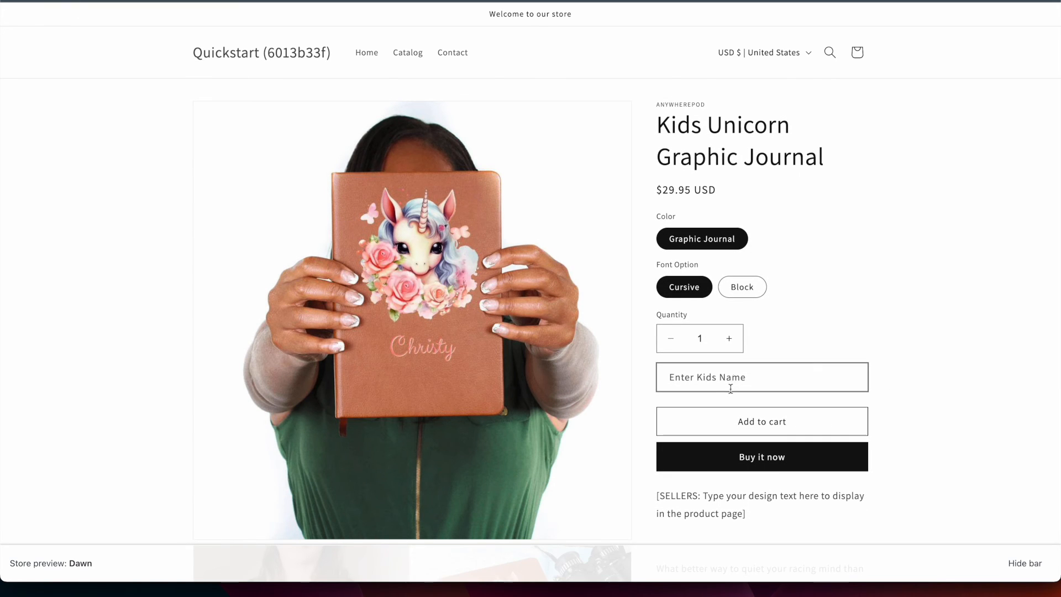
mouse_move(904, 364)
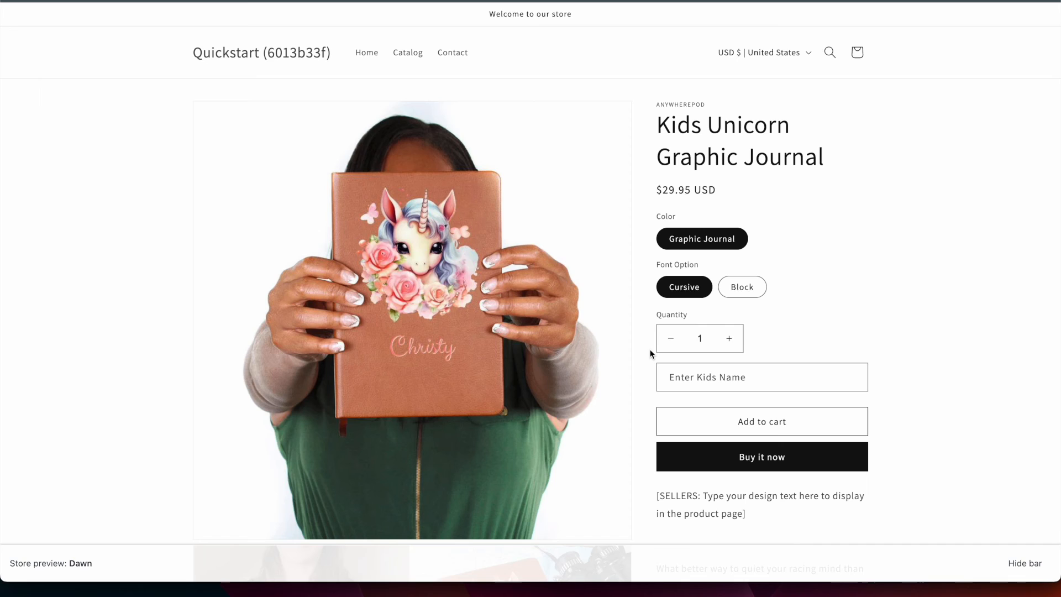
mouse_move(801, 394)
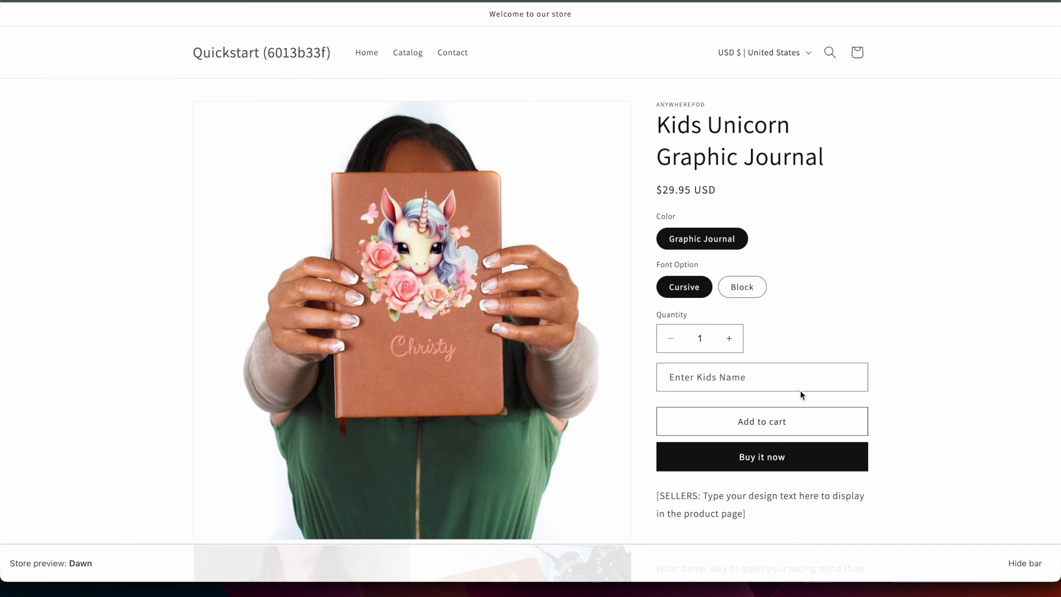
mouse_move(844, 314)
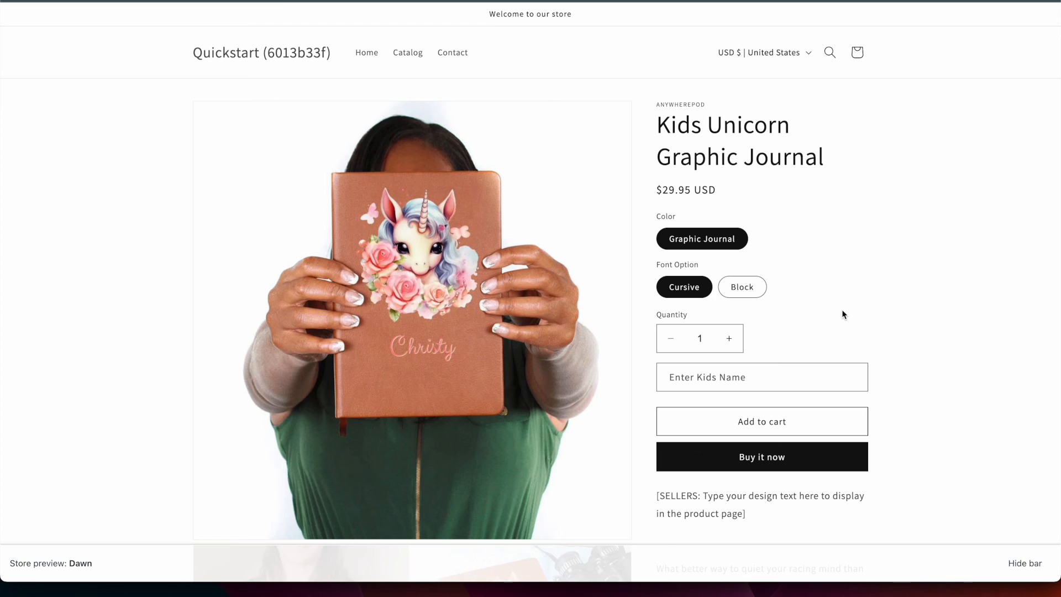
left_click(762, 376)
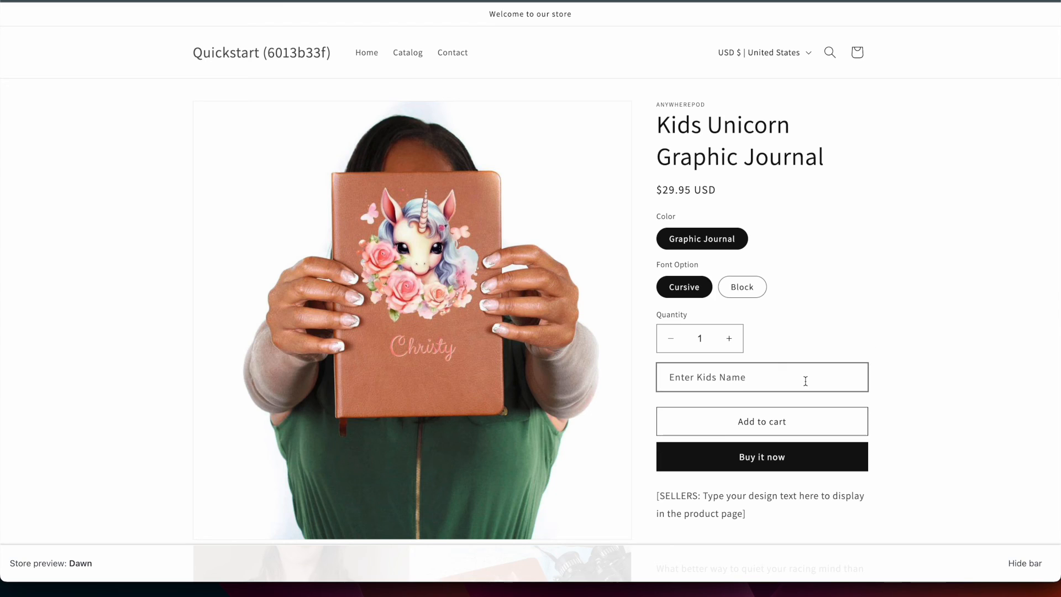
left_click(761, 421)
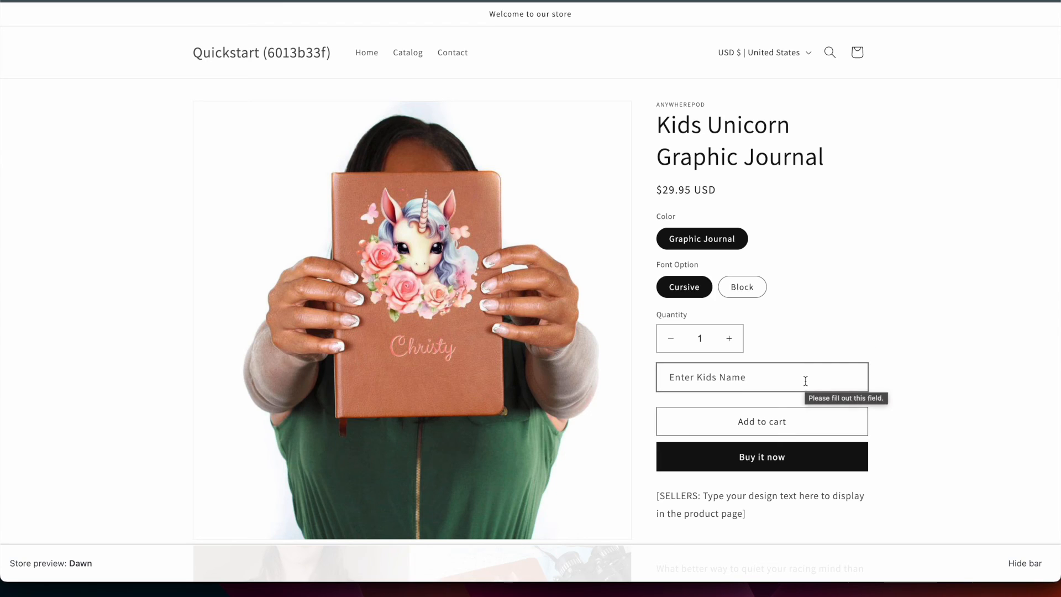
mouse_move(853, 314)
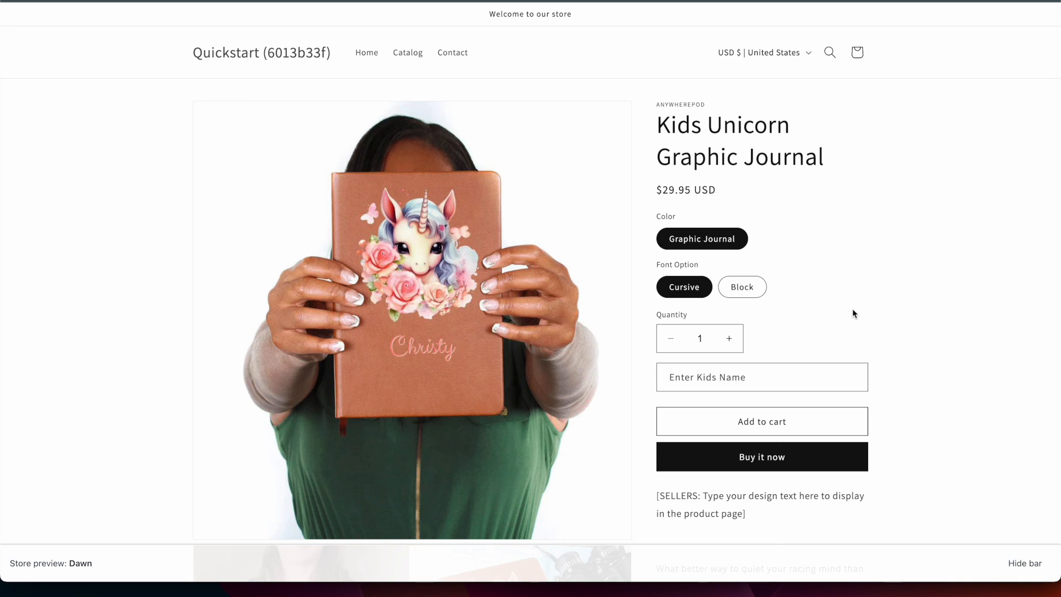
mouse_move(843, 208)
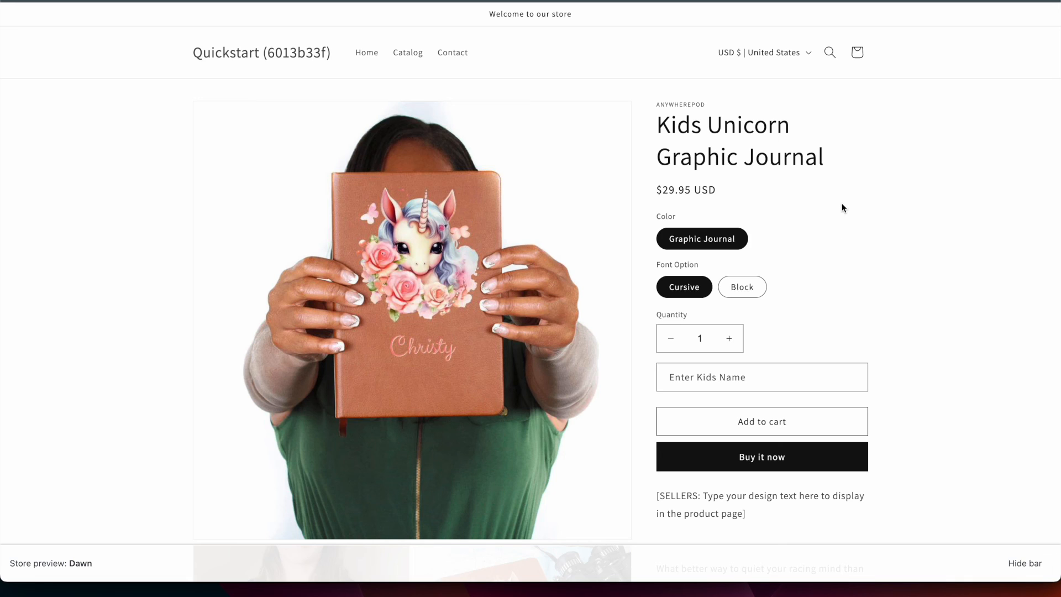
mouse_move(725, 314)
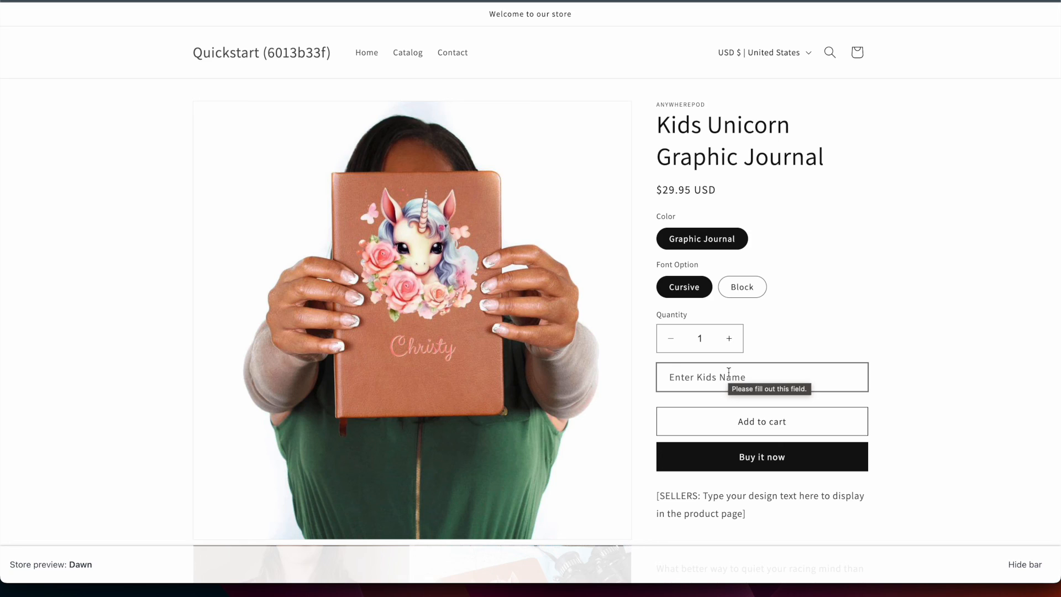
mouse_move(816, 365)
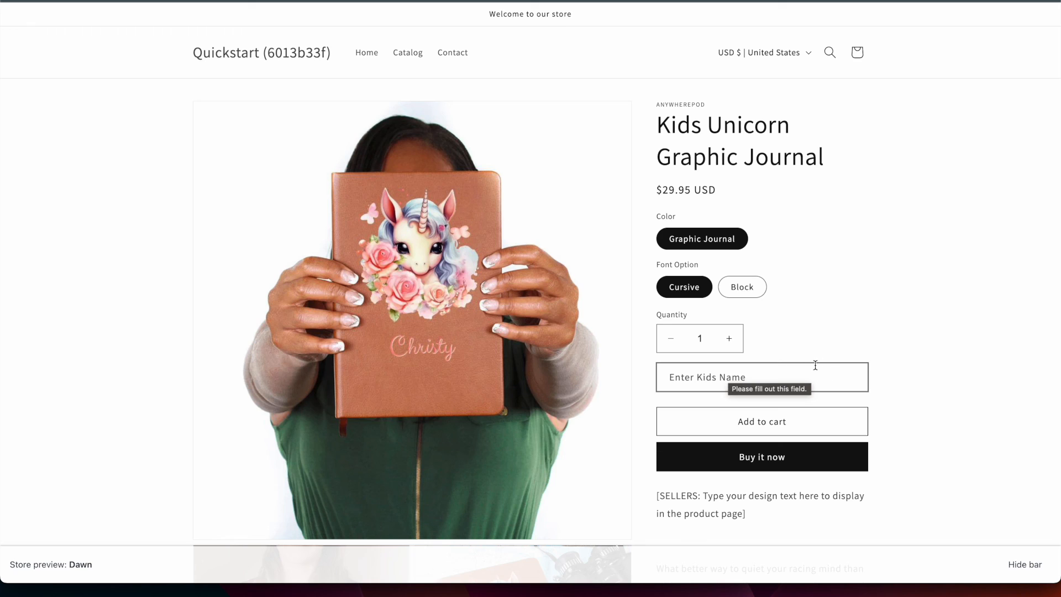
mouse_move(817, 369)
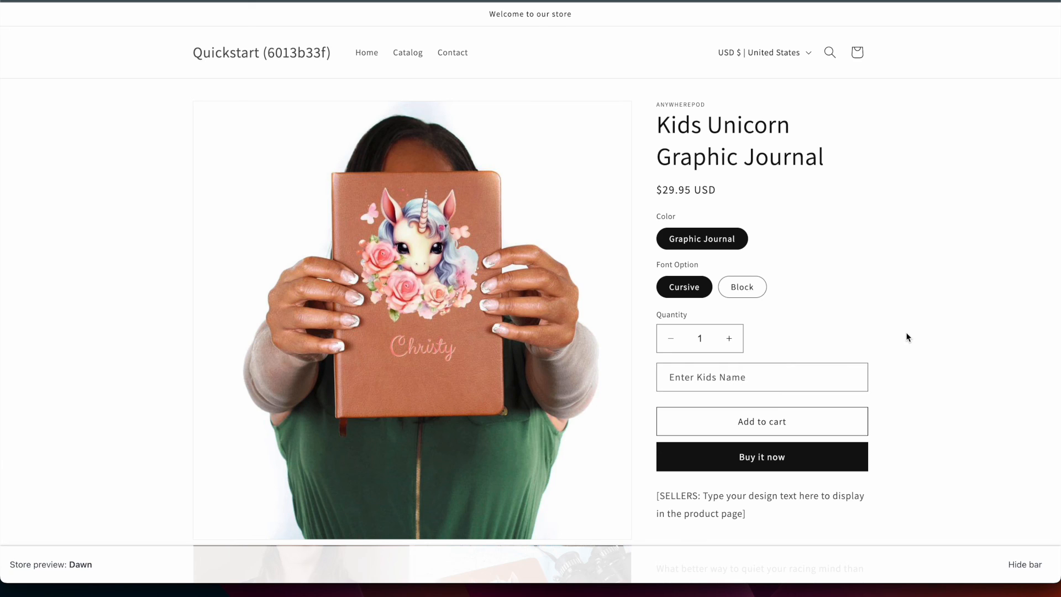
mouse_move(818, 199)
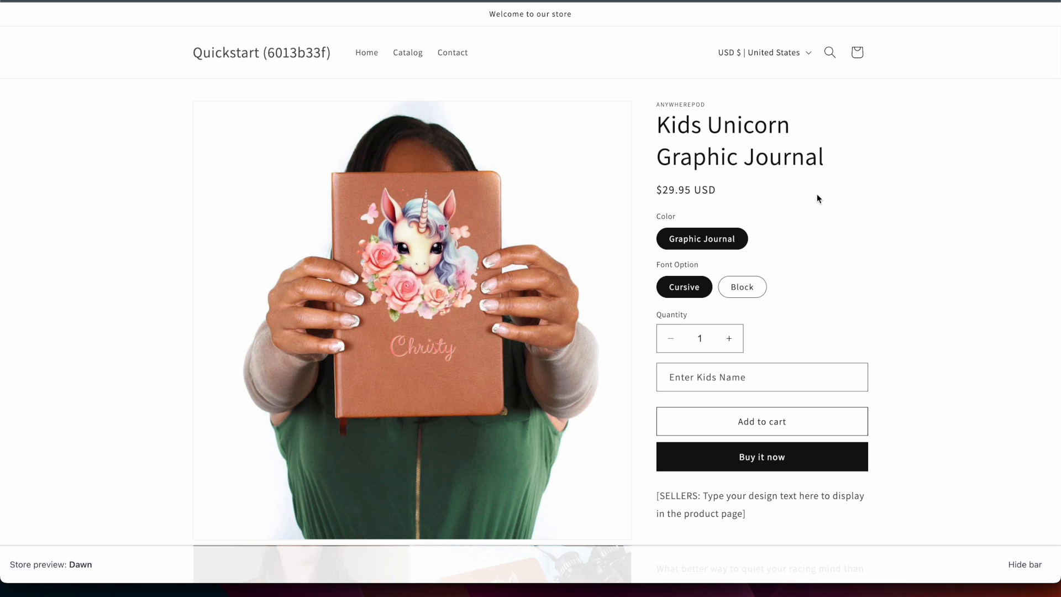
mouse_move(926, 227)
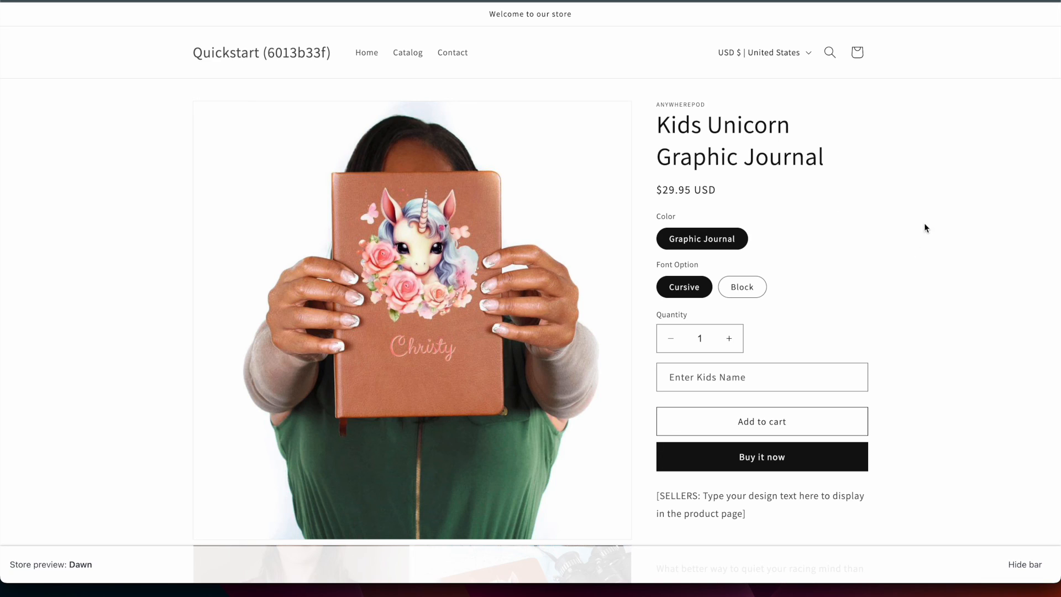
mouse_move(893, 163)
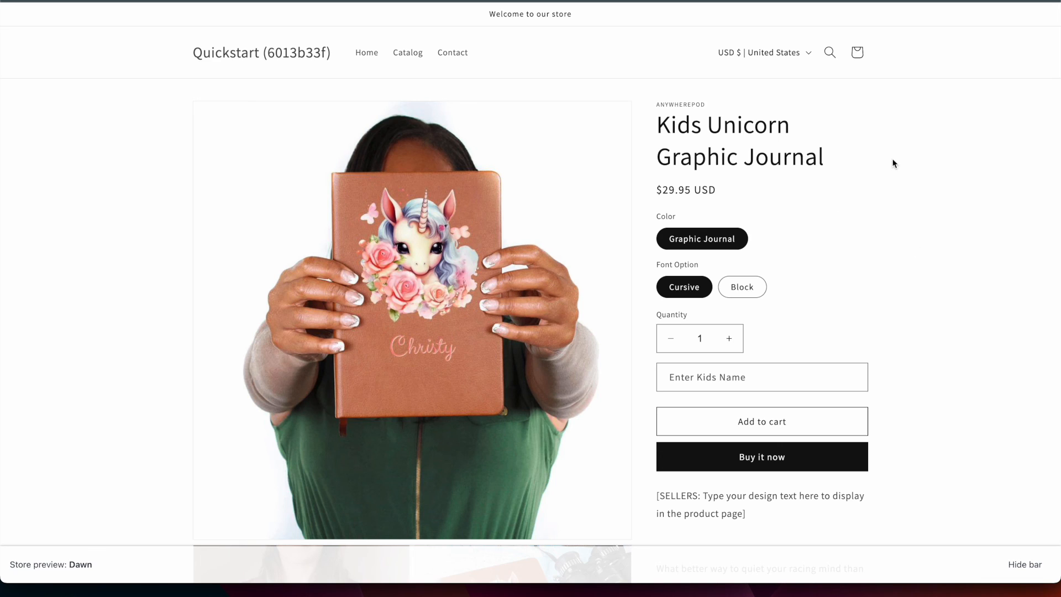
mouse_move(836, 250)
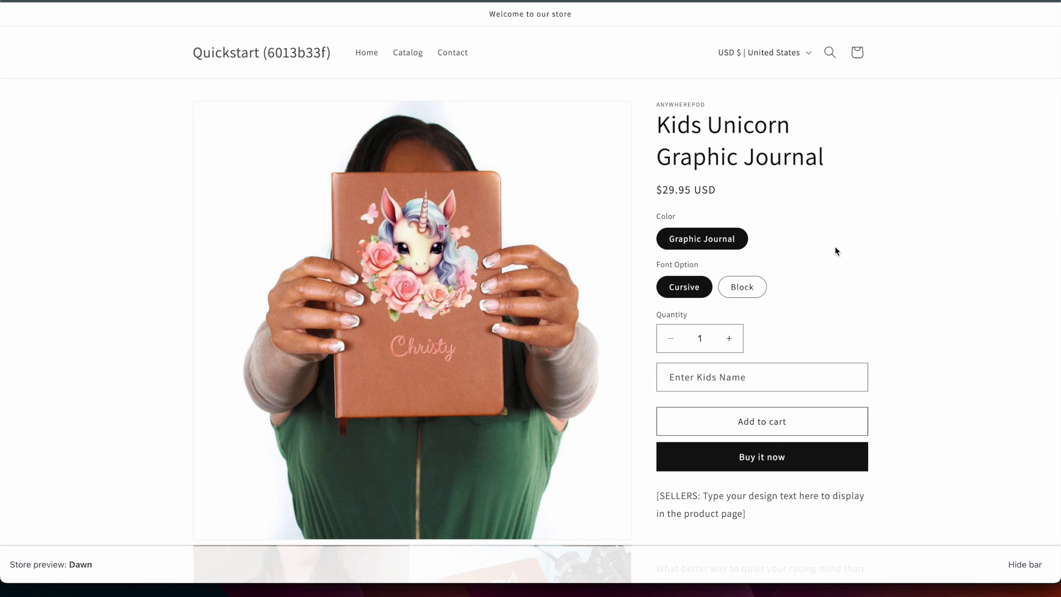